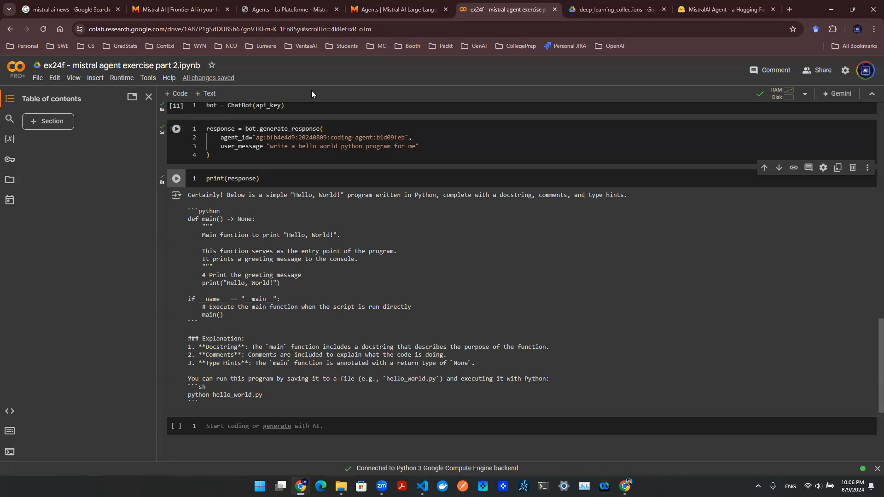
- Show La Plateforme's Agents page listing the Coding Agent on mistral-large-2407 with its API ID
left_click(288, 9)
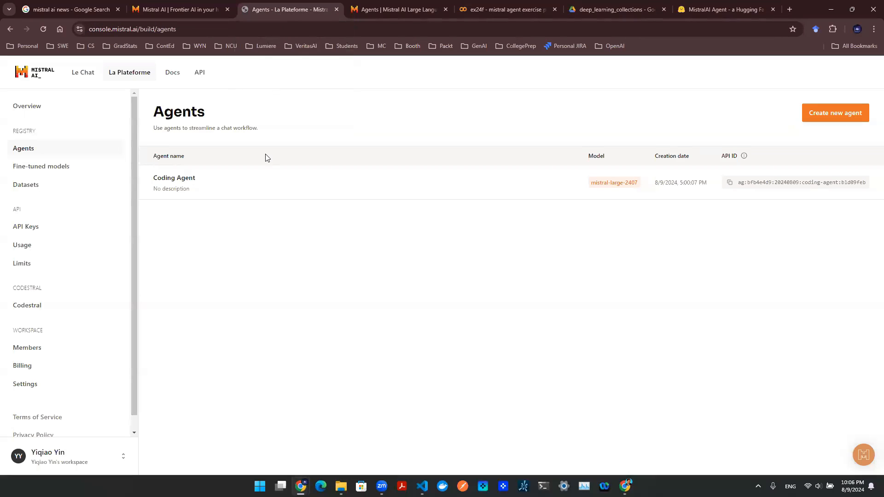
mouse_move(209, 188)
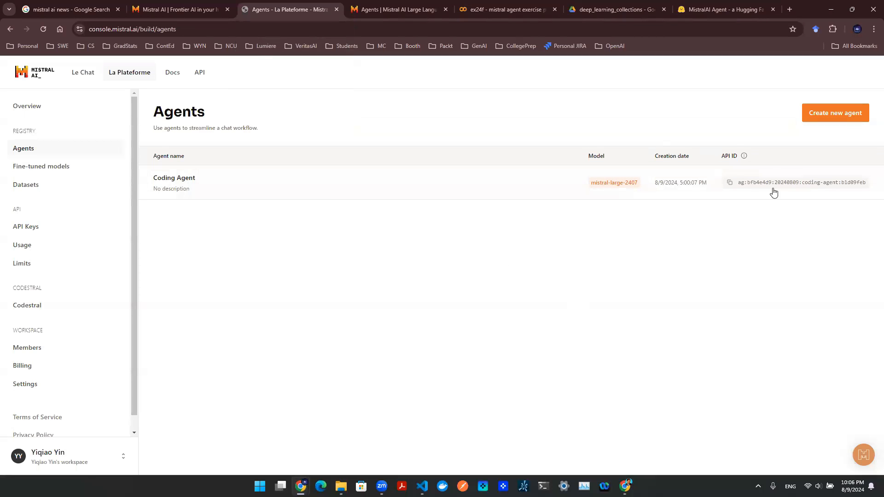
mouse_move(528, 117)
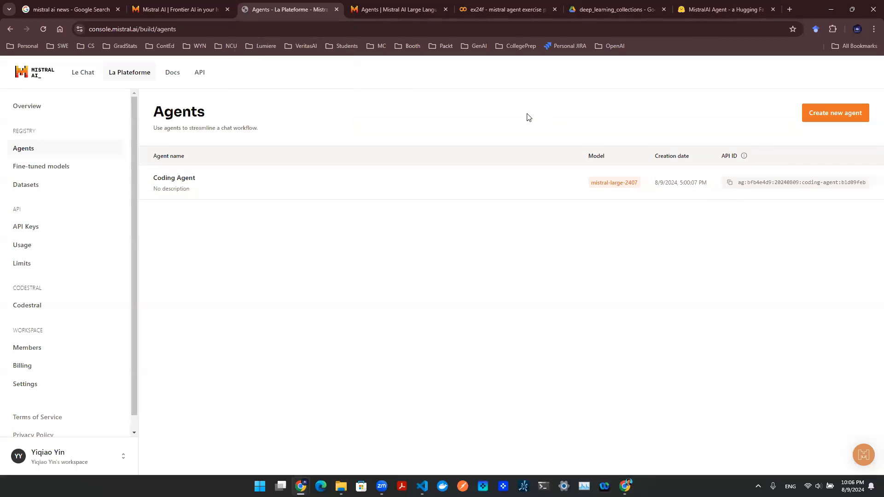
left_click(504, 9)
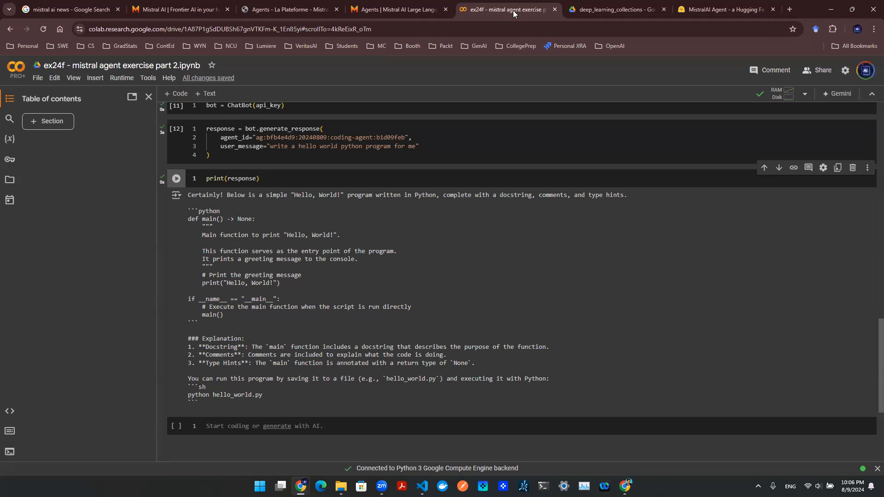
mouse_move(182, 281)
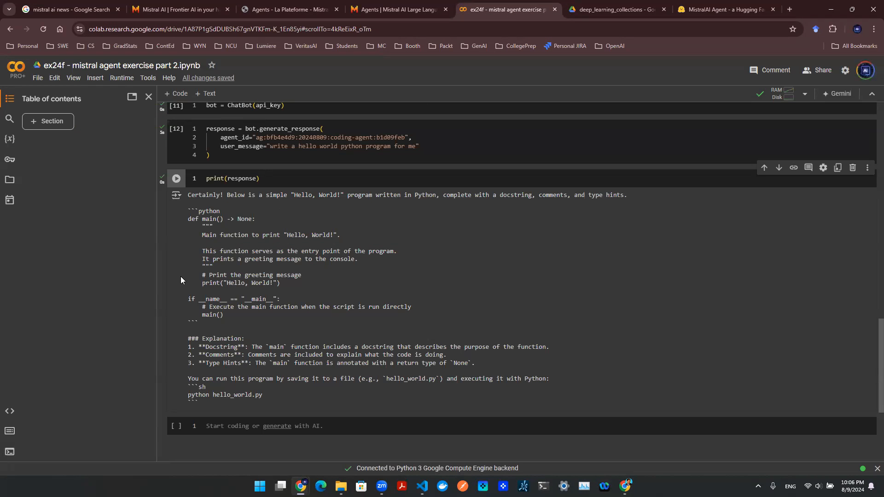
scroll("up", 3)
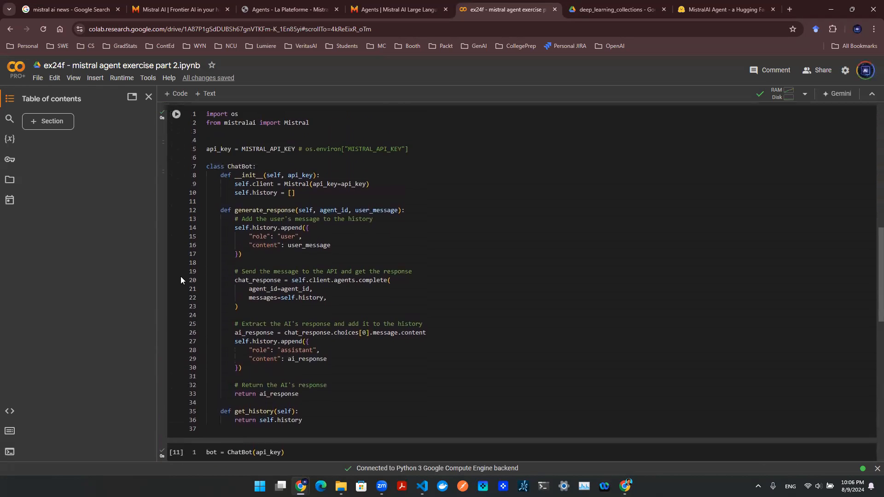
scroll("down", 3)
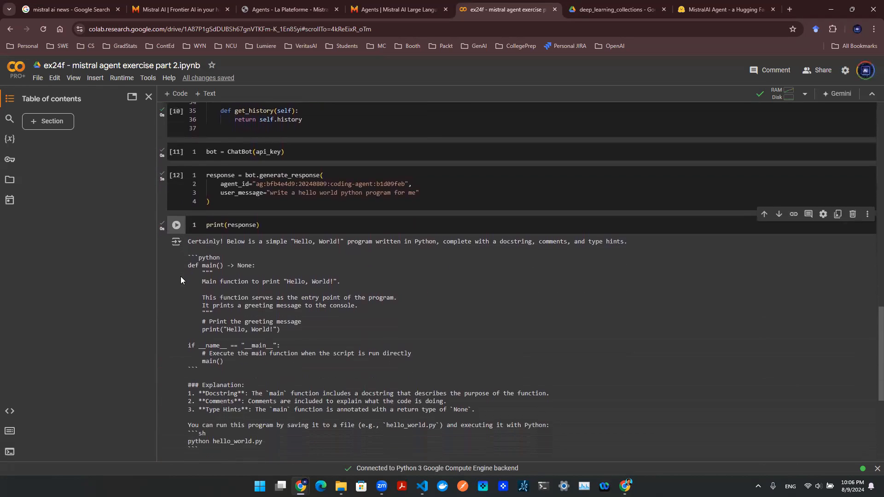
scroll("down", 3)
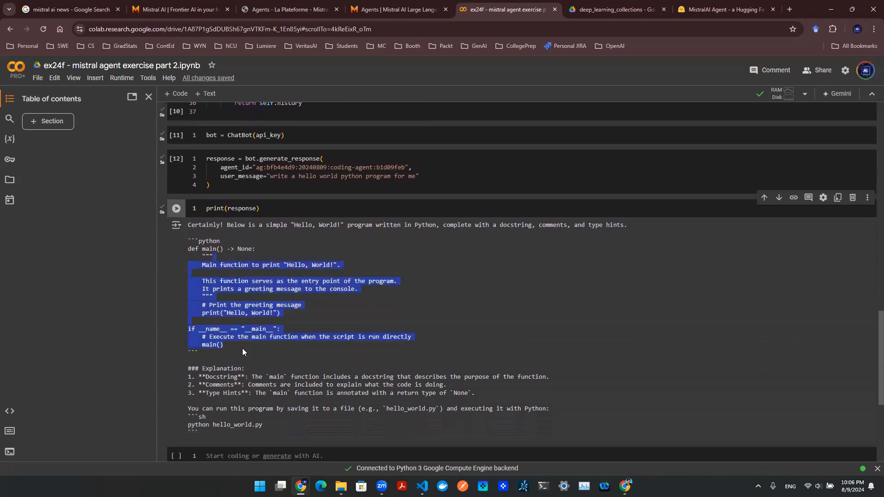
mouse_move(256, 354)
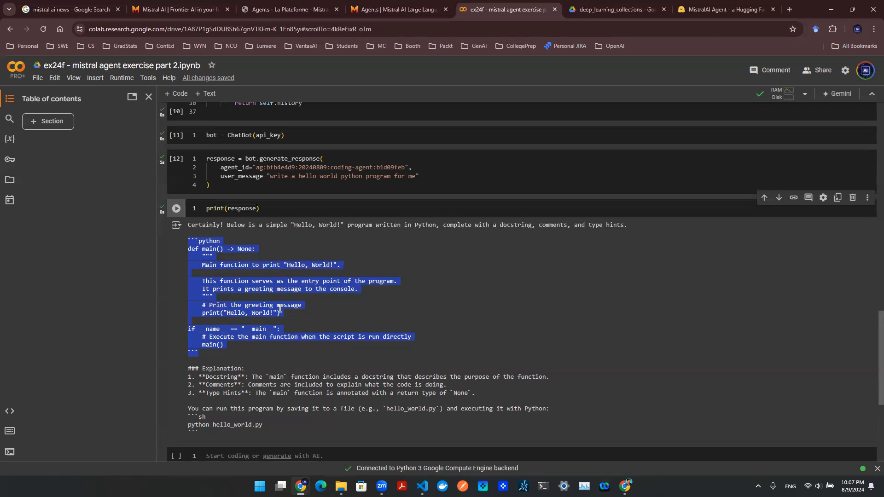
mouse_move(289, 278)
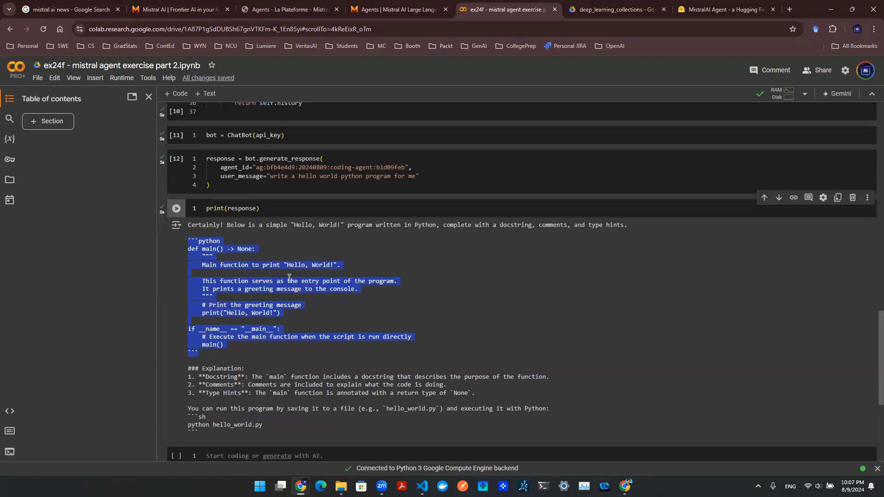
left_click(250, 325)
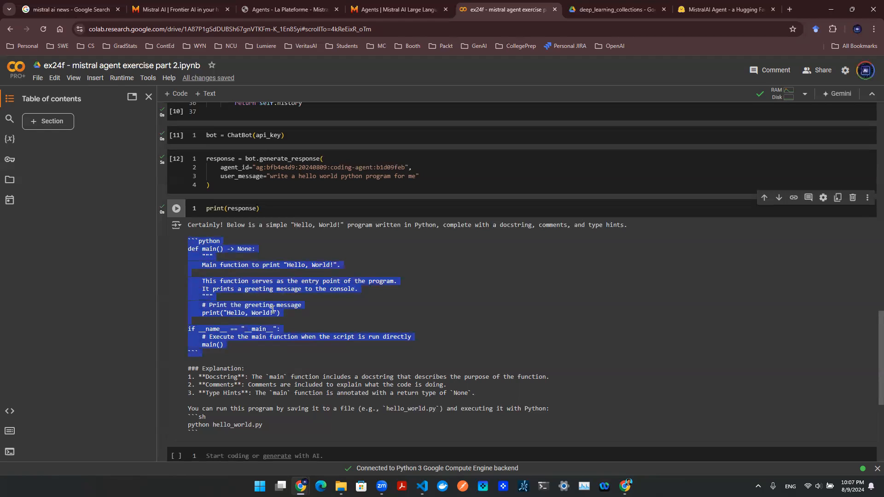
mouse_move(379, 363)
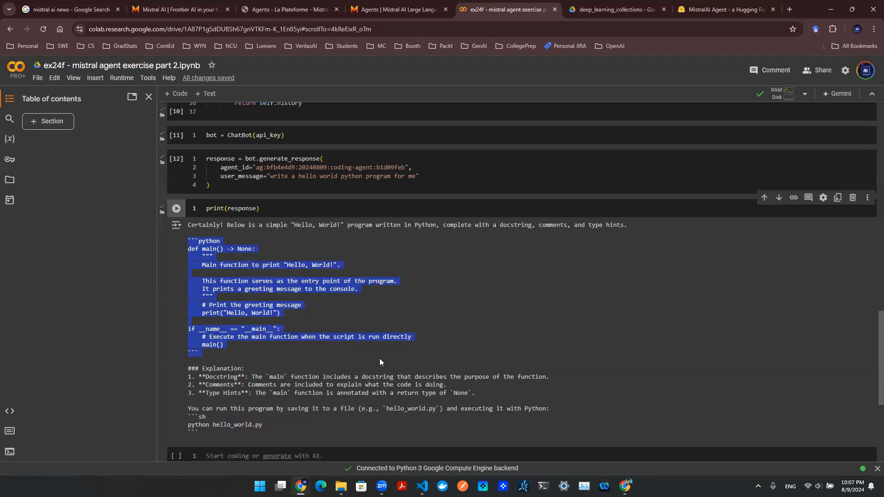
mouse_move(726, 9)
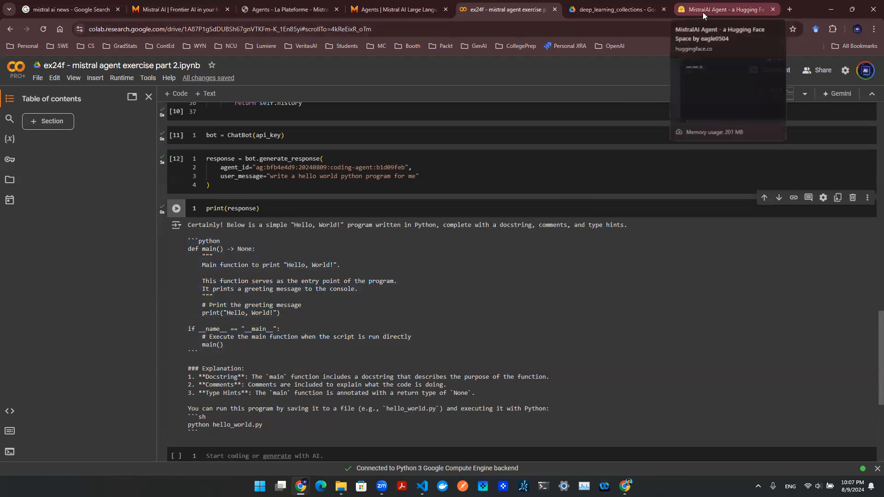
- Bring up the MistralAI-Agent Space with its empty Just chat! interface
left_click(726, 9)
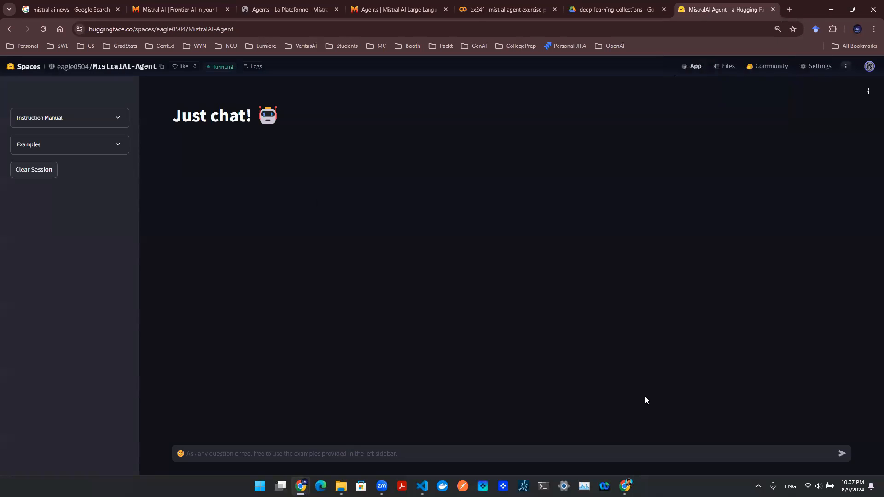
mouse_move(654, 435)
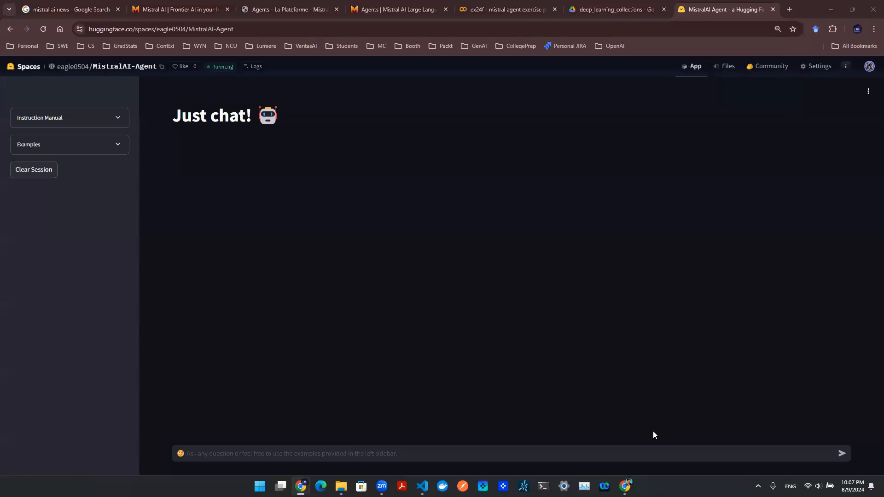
mouse_move(518, 326)
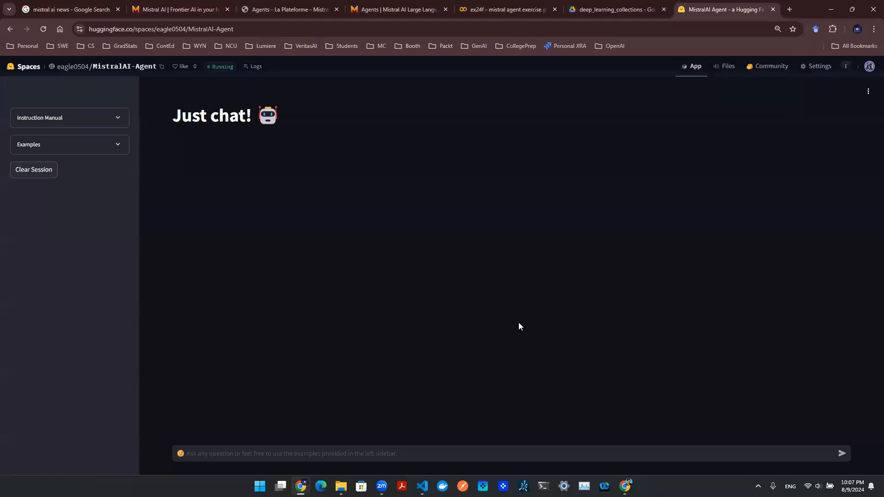
mouse_move(347, 437)
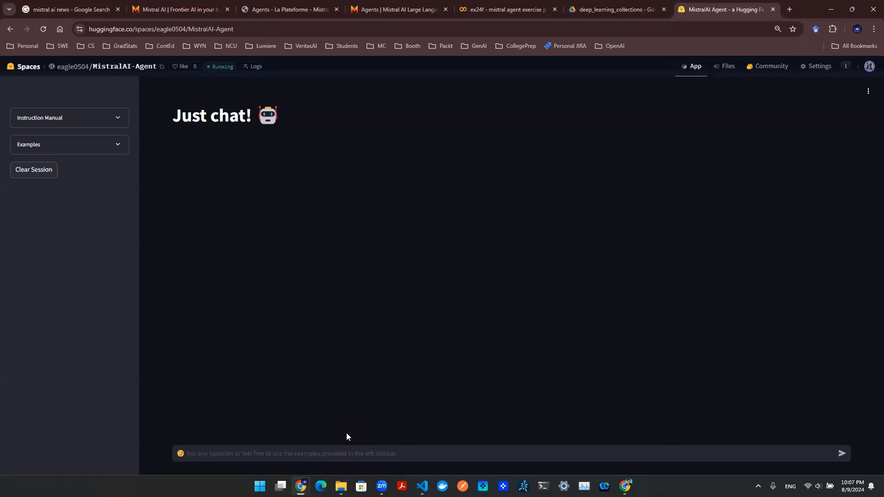
mouse_move(214, 363)
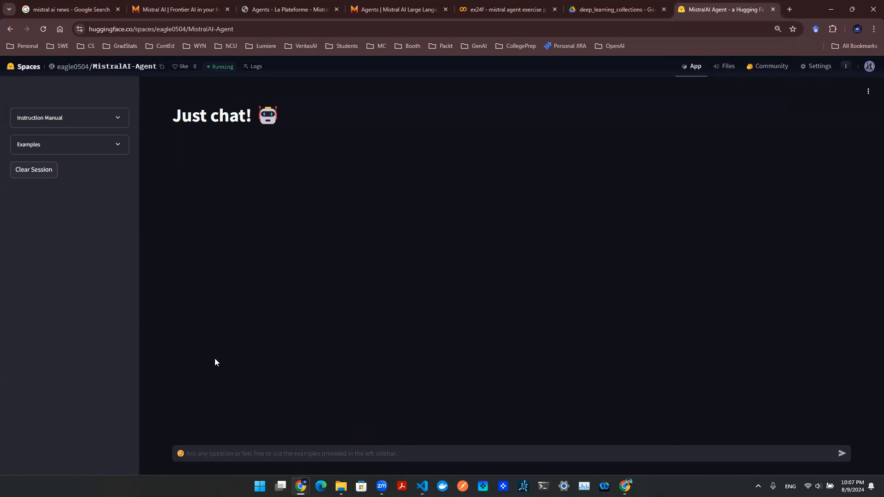
mouse_move(110, 119)
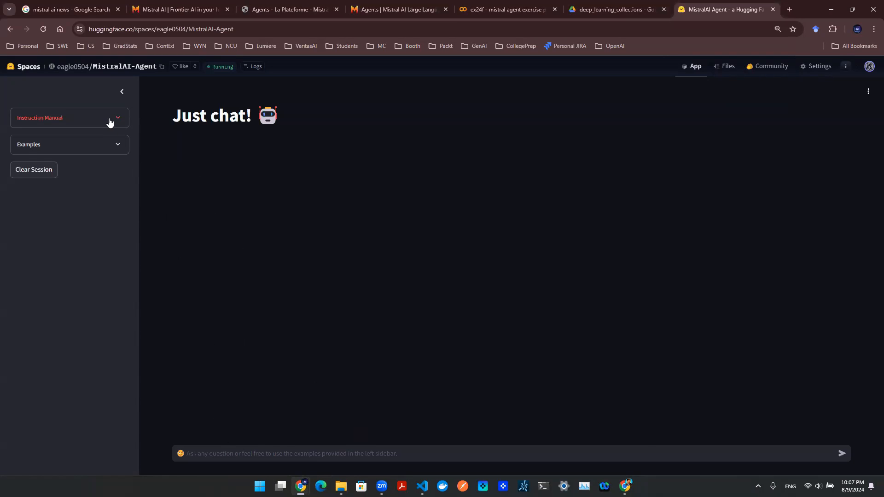
mouse_move(102, 144)
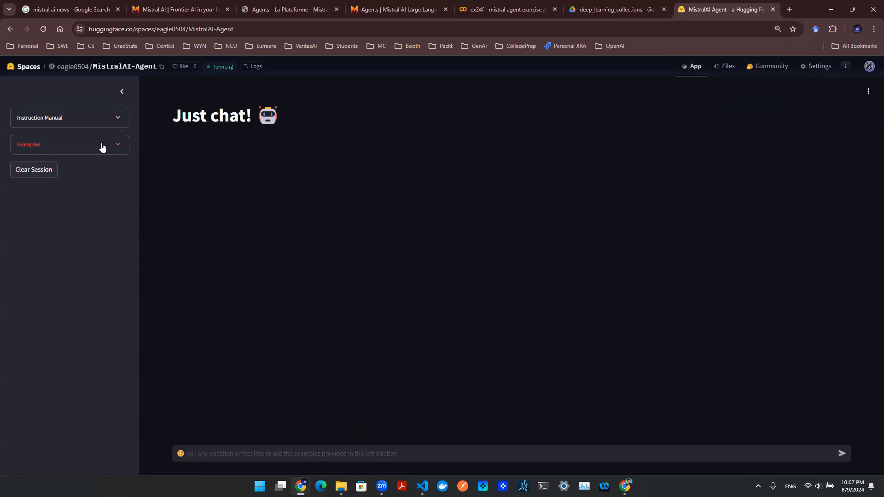
- Expand the Examples list and send a 'write a hello world flask app' request, then review the Flask code reply
left_click(69, 145)
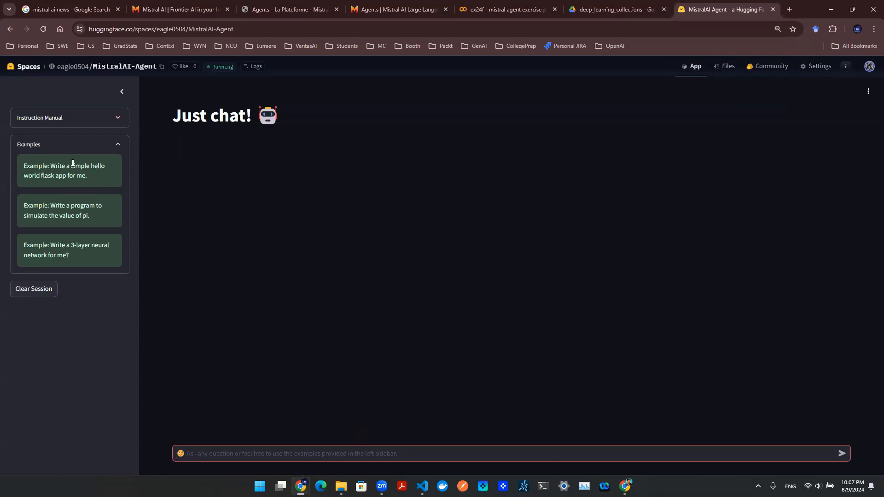
type("wite a simple hello wo")
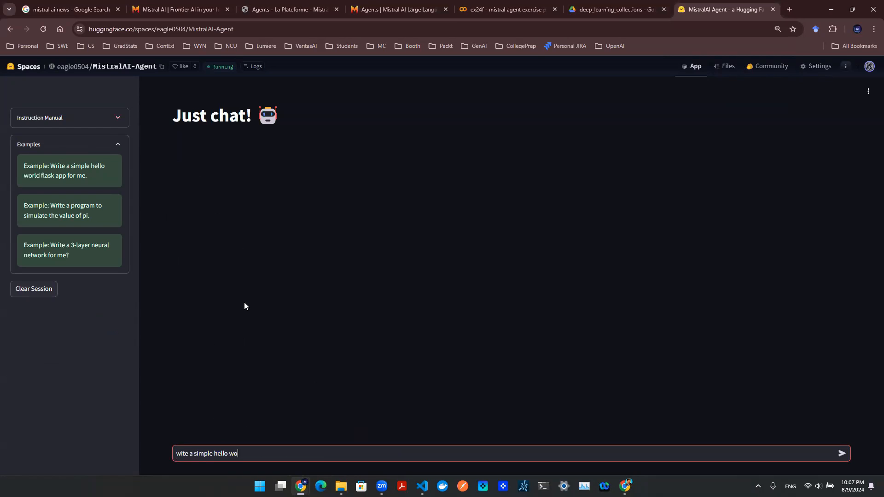
type("rld flask app for m")
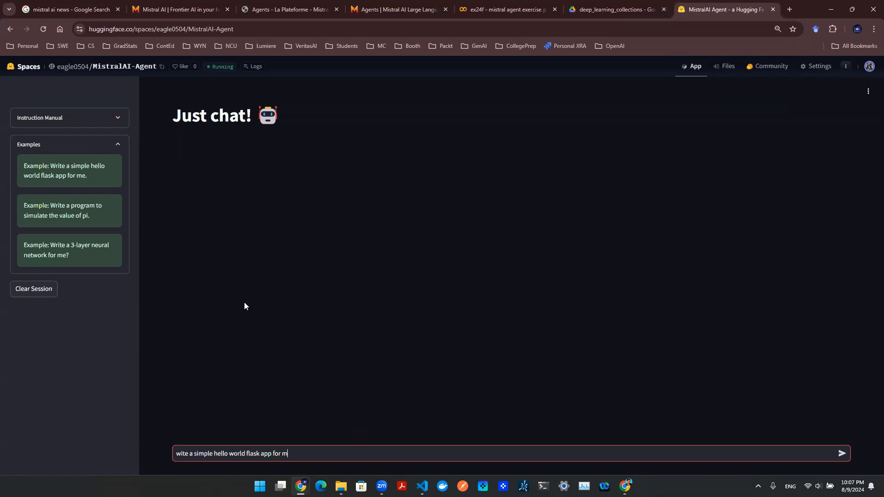
key("Return")
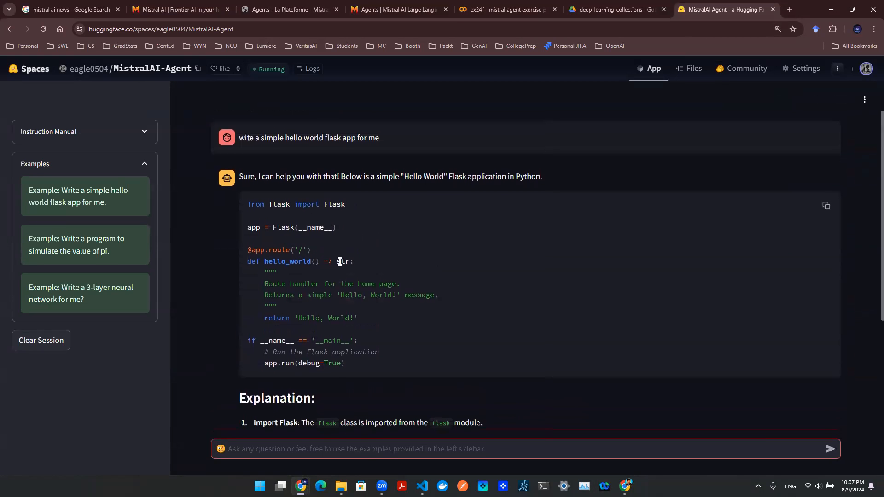
scroll("down", 3)
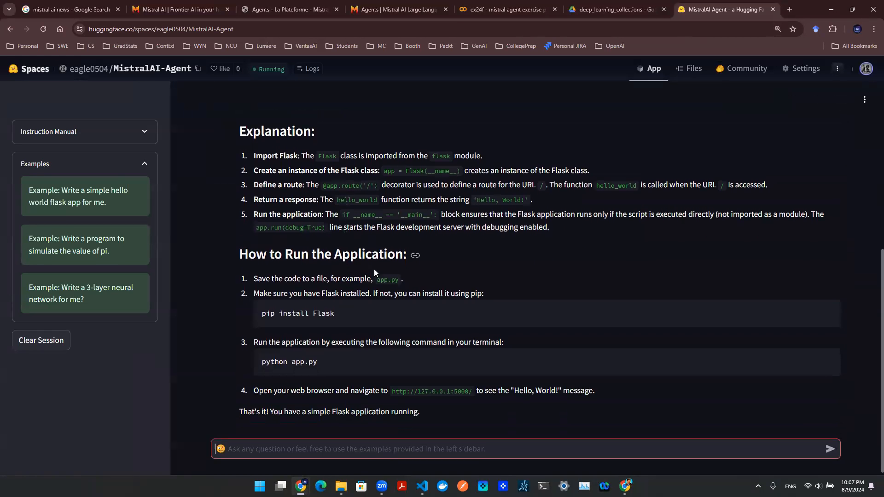
scroll("up", 3)
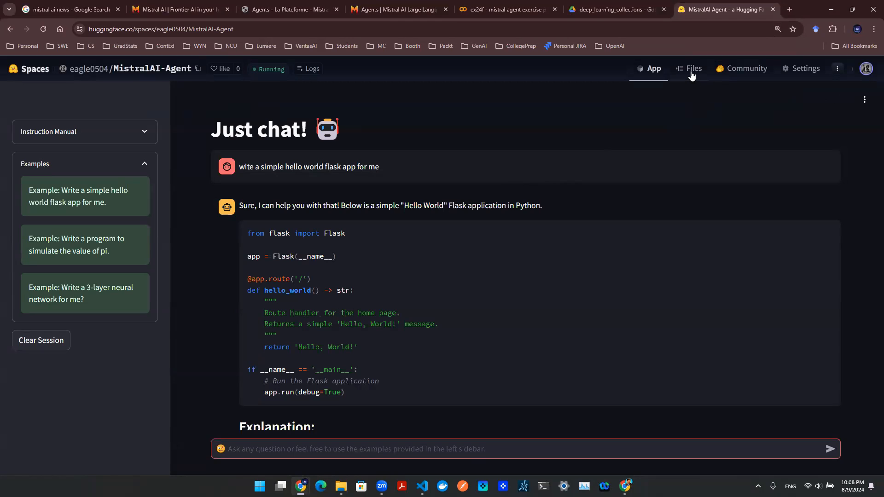
left_click(693, 68)
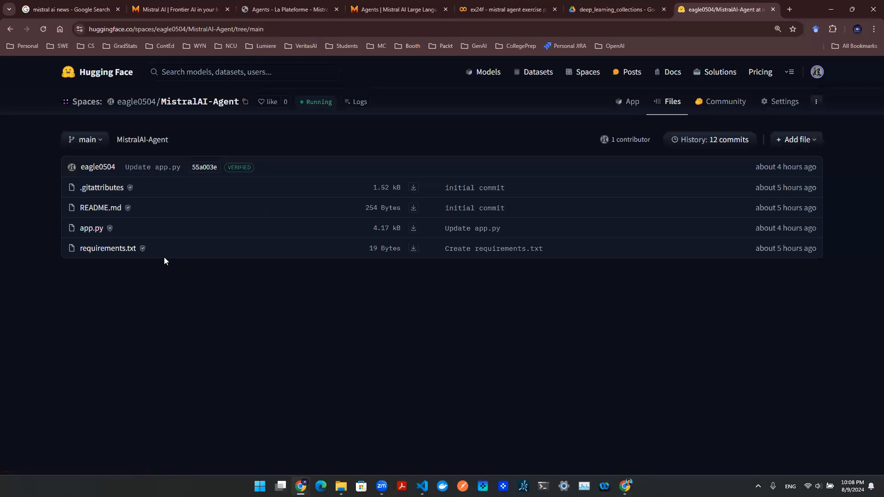
mouse_move(107, 248)
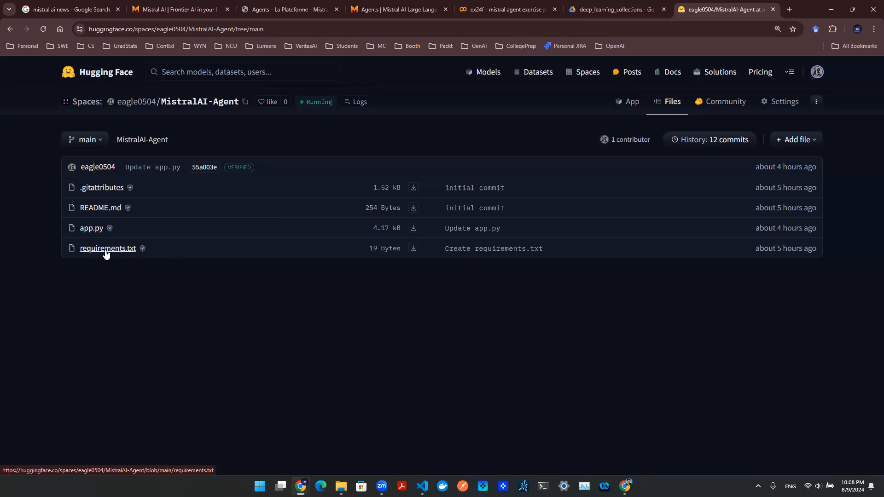
left_click(107, 248)
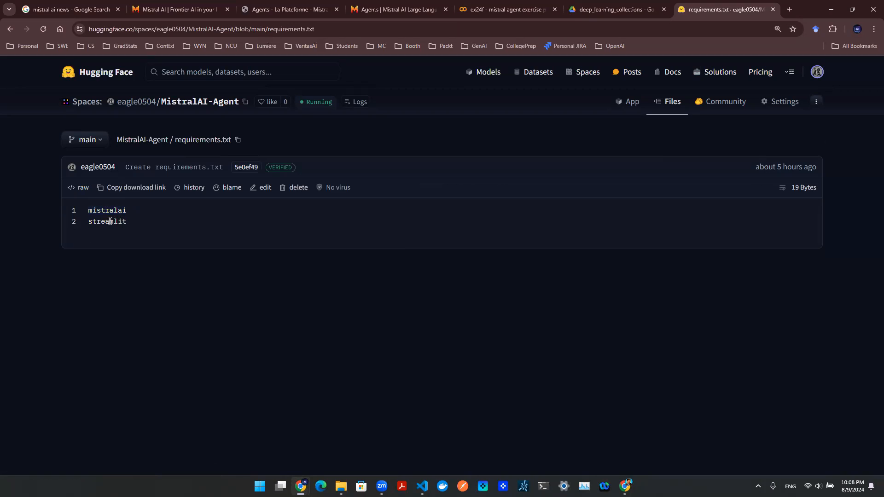
double_click(107, 221)
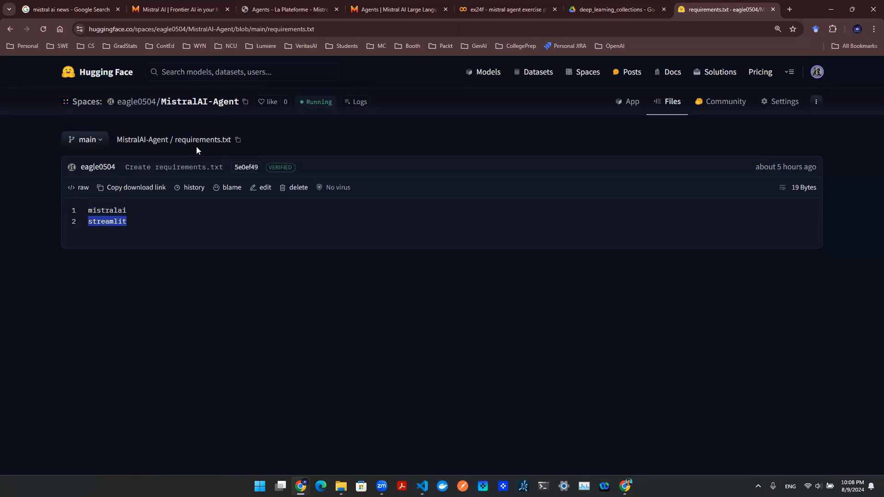
mouse_move(142, 139)
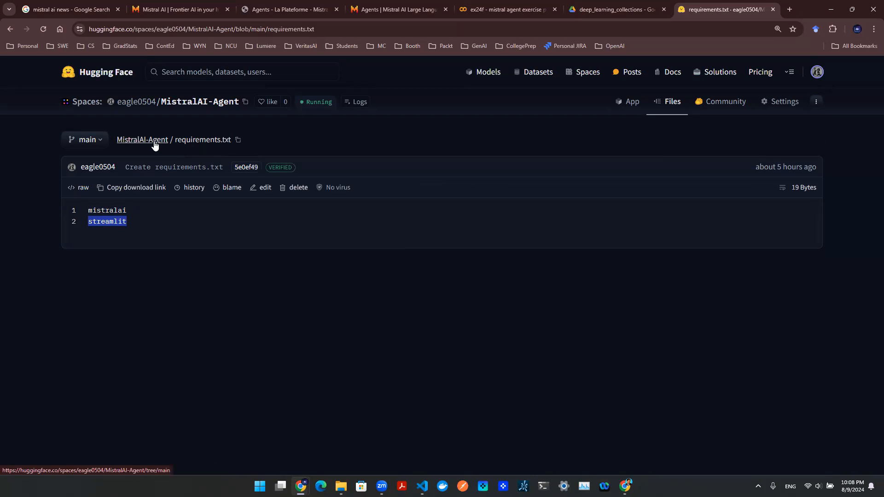
left_click(142, 139)
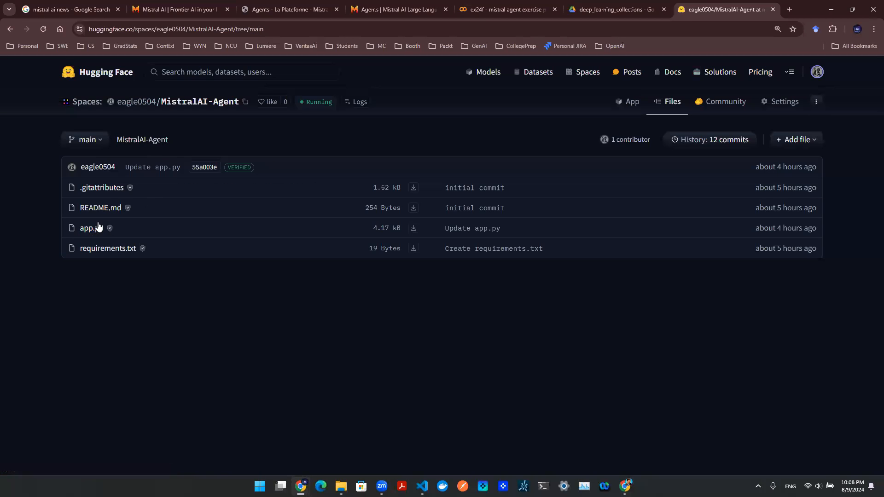
- View app.py's Streamlit code: the ChatBot class, sidebar instructions and chat input calling the coding agent
left_click(88, 227)
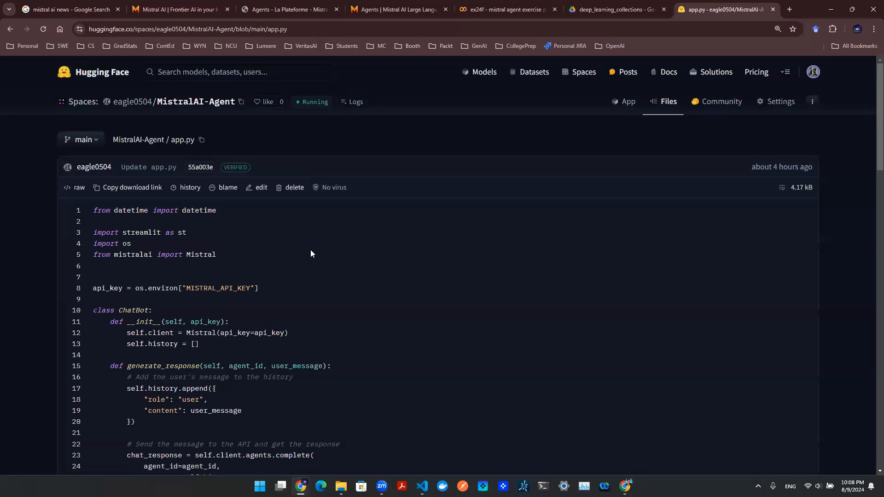
scroll("down", 3)
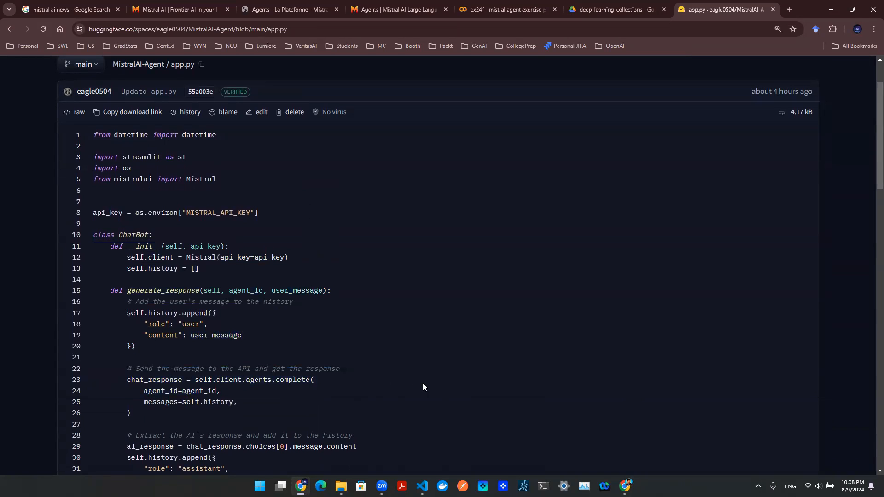
mouse_move(201, 282)
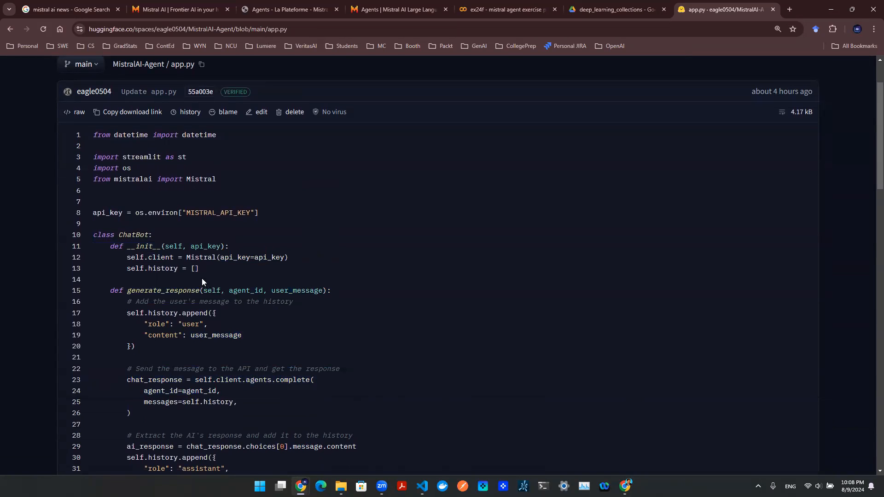
mouse_move(315, 280)
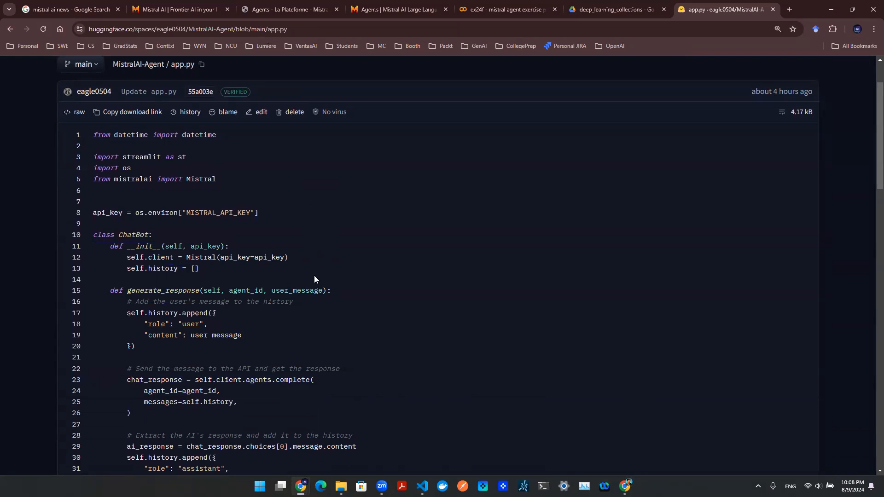
scroll("down", 3)
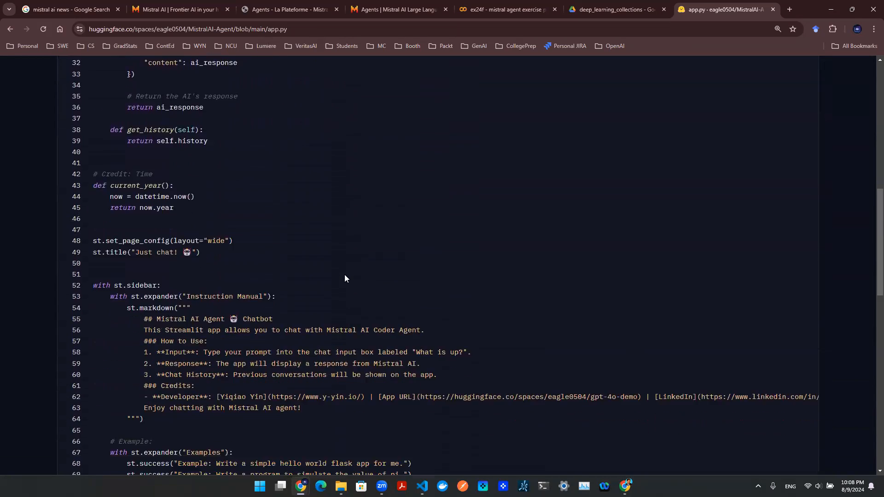
scroll("down", 3)
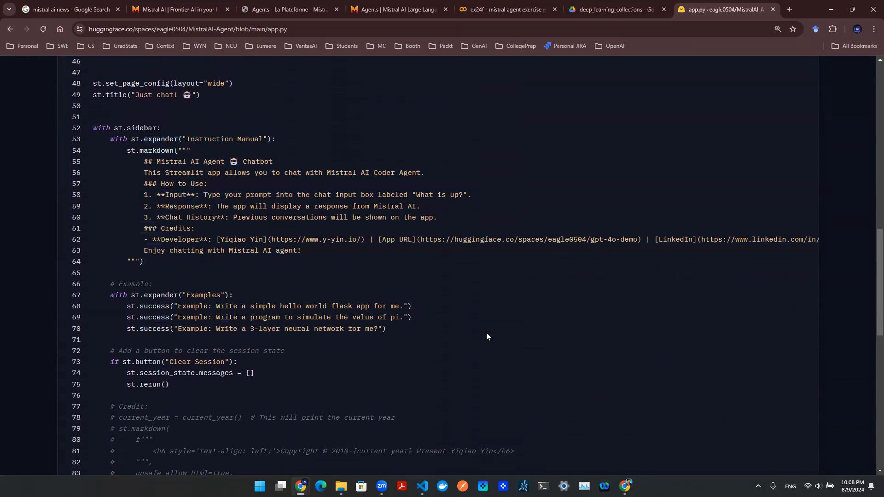
mouse_move(356, 267)
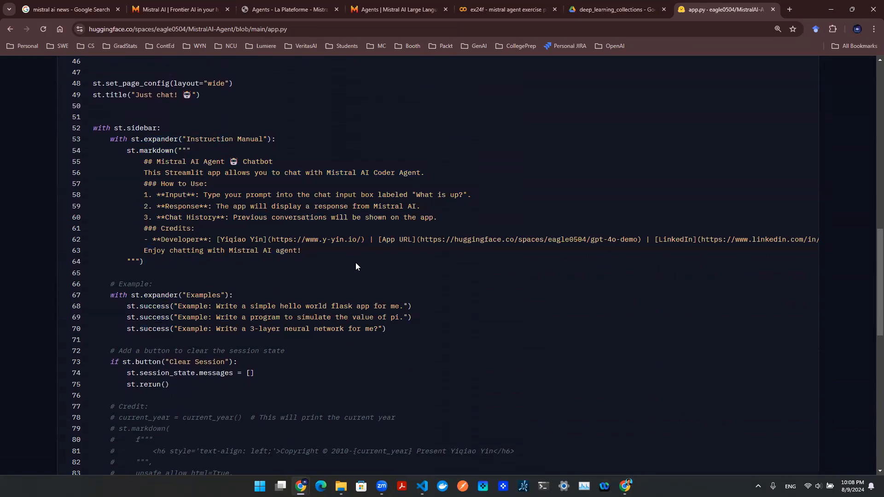
mouse_move(486, 270)
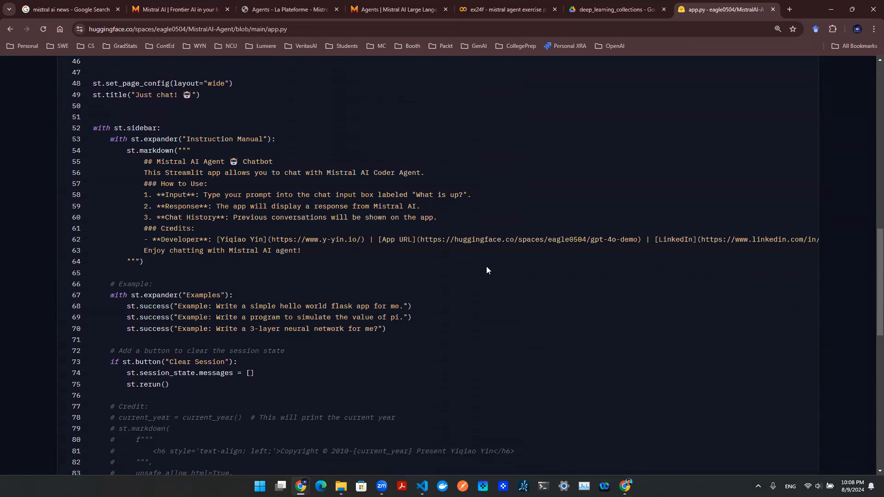
scroll("down", 3)
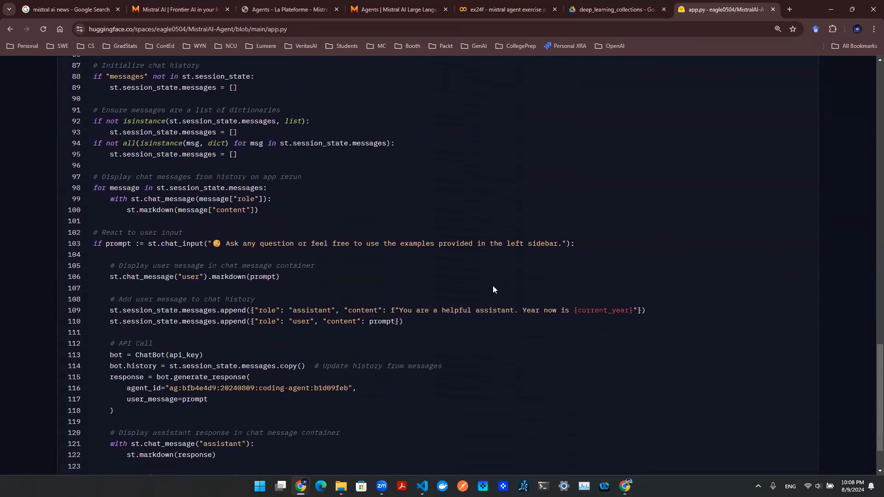
scroll("up", 3)
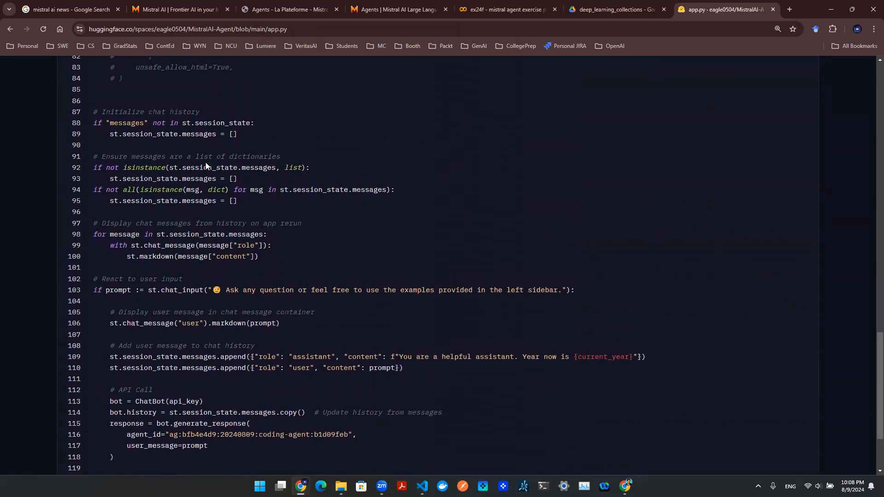
double_click(167, 179)
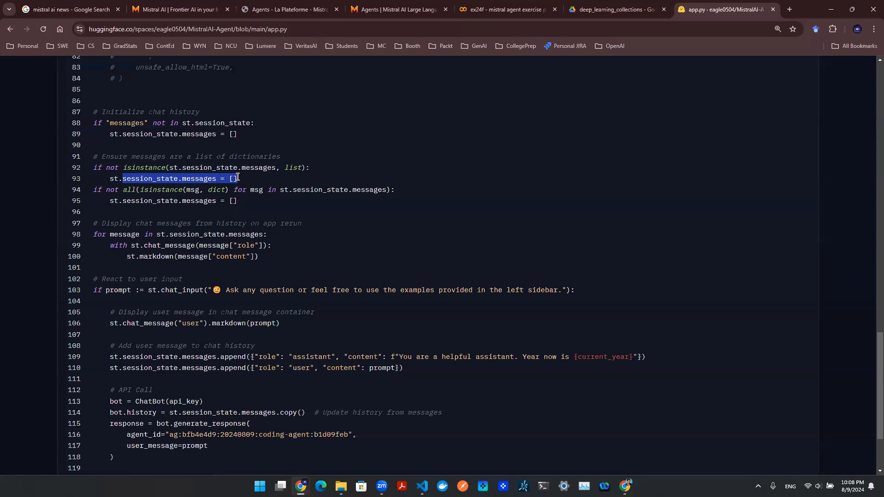
mouse_move(254, 197)
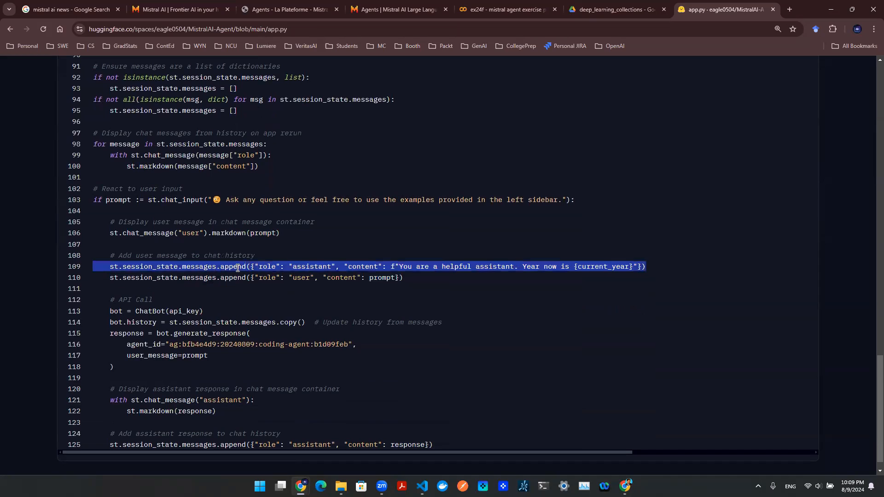
double_click(312, 267)
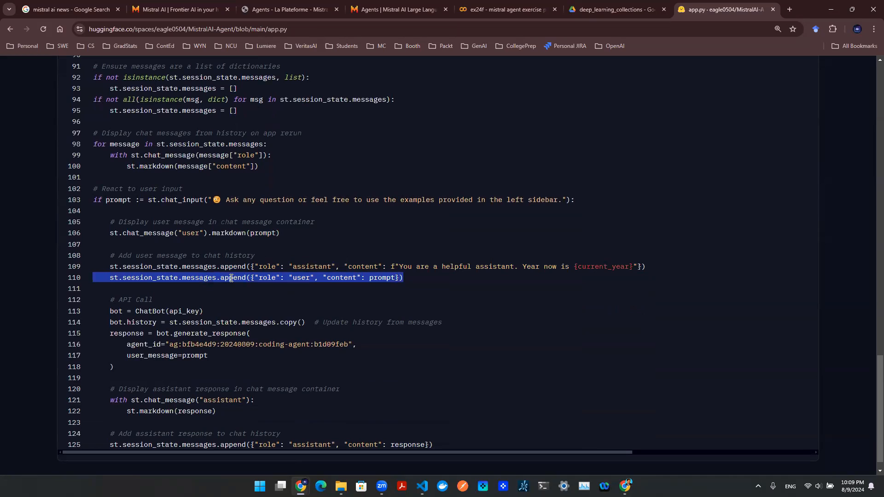
double_click(149, 267)
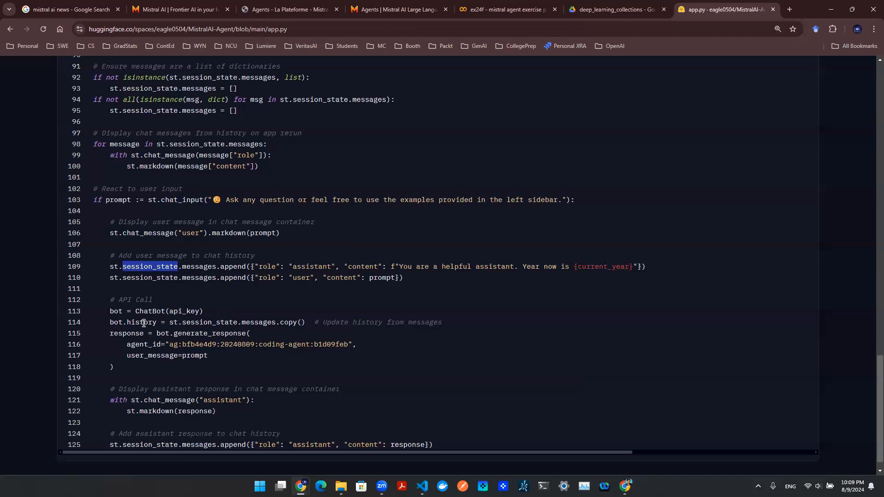
double_click(141, 323)
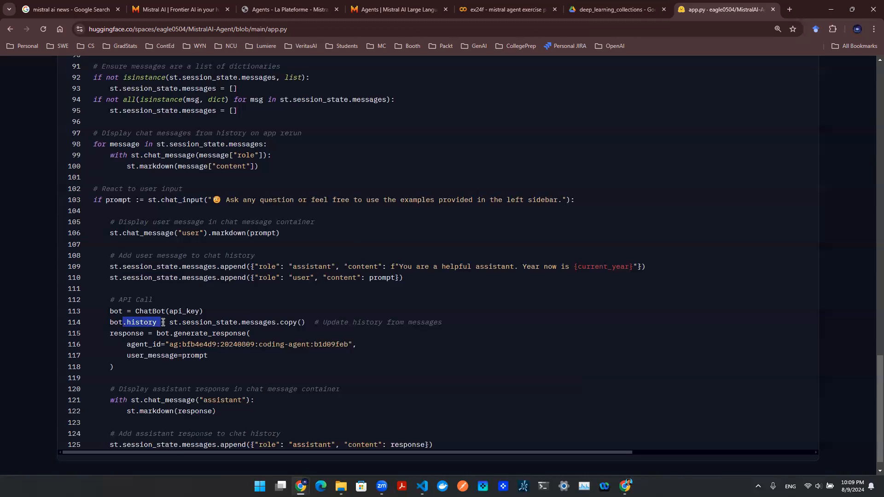
mouse_move(137, 312)
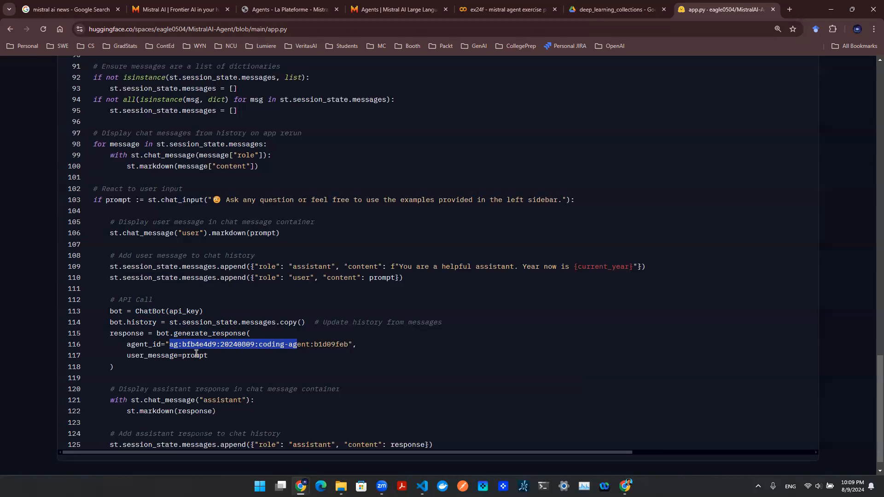
double_click(195, 356)
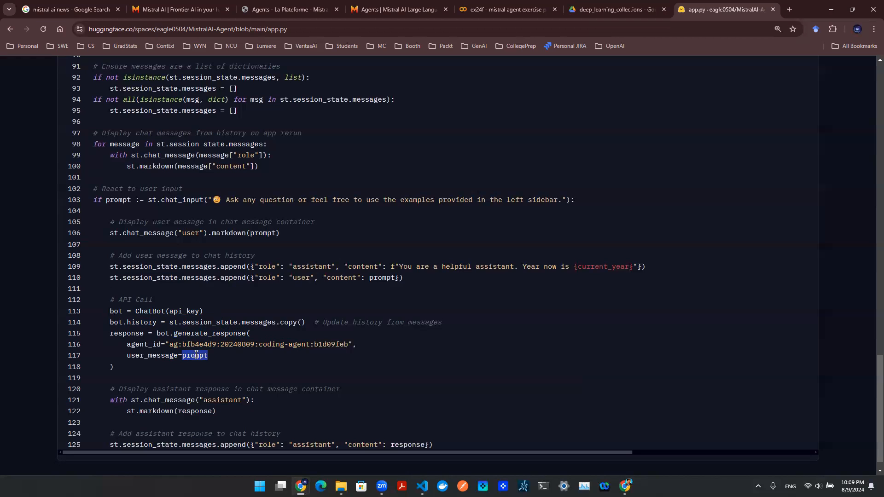
mouse_move(229, 361)
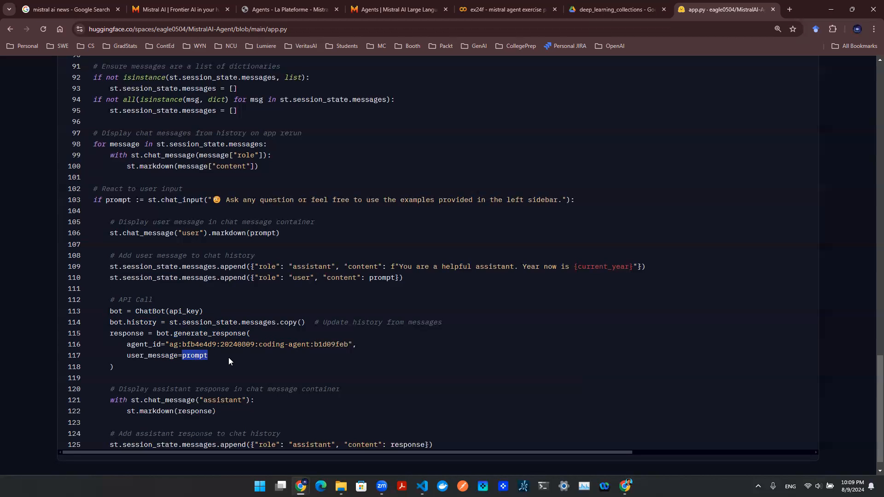
scroll("up", 3)
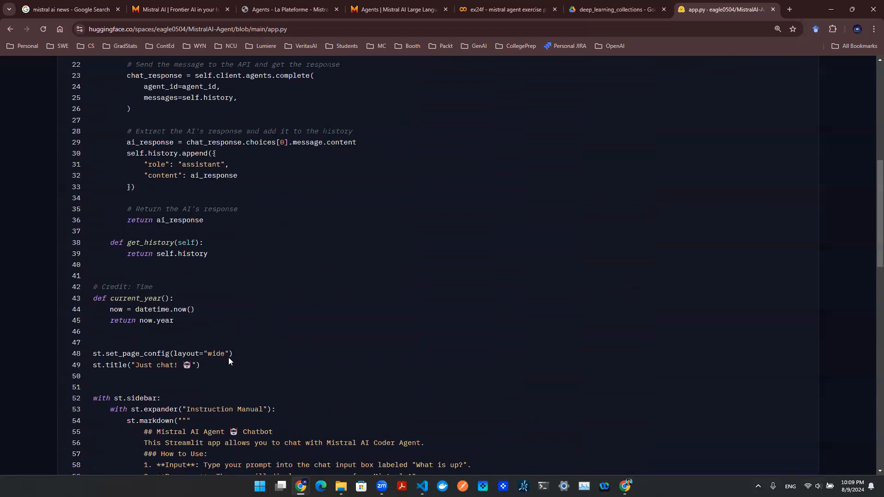
- Draft a chat request for a Python function isolating code from a big string, ending with a sample-input lead-in line
left_click(724, 9)
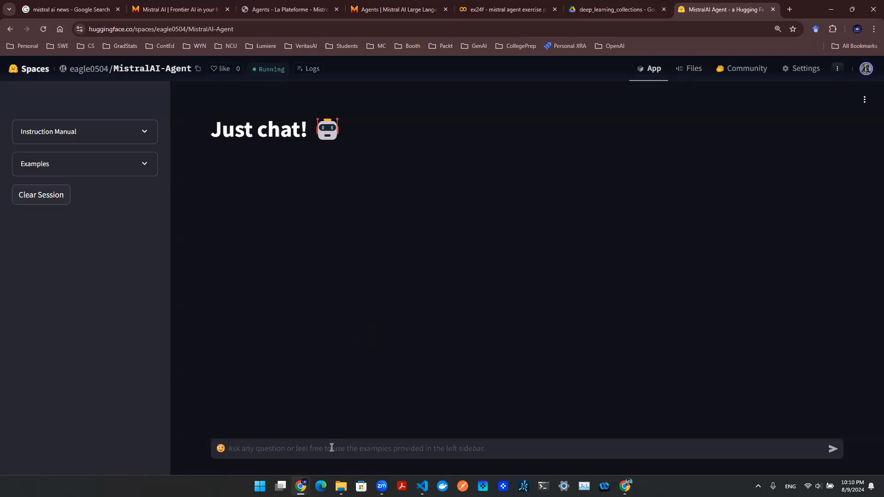
type("wite a python function for me to ta")
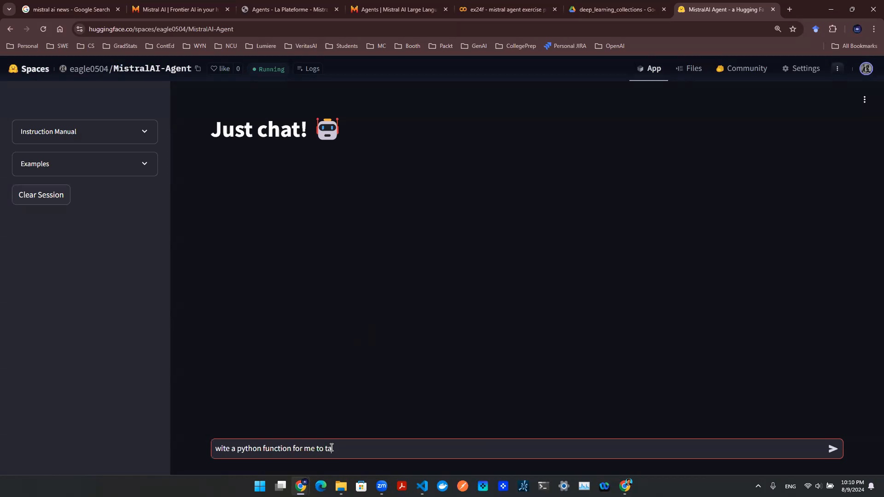
type("ke a big string and isolte the")
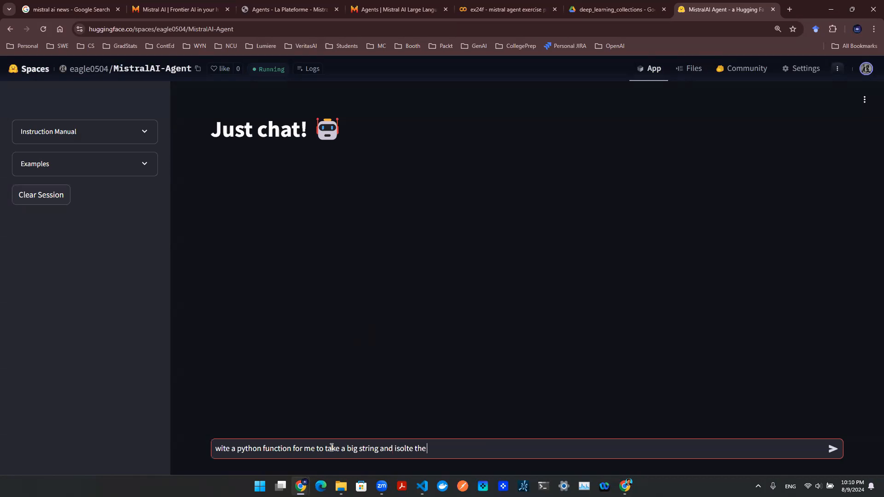
type("python code")
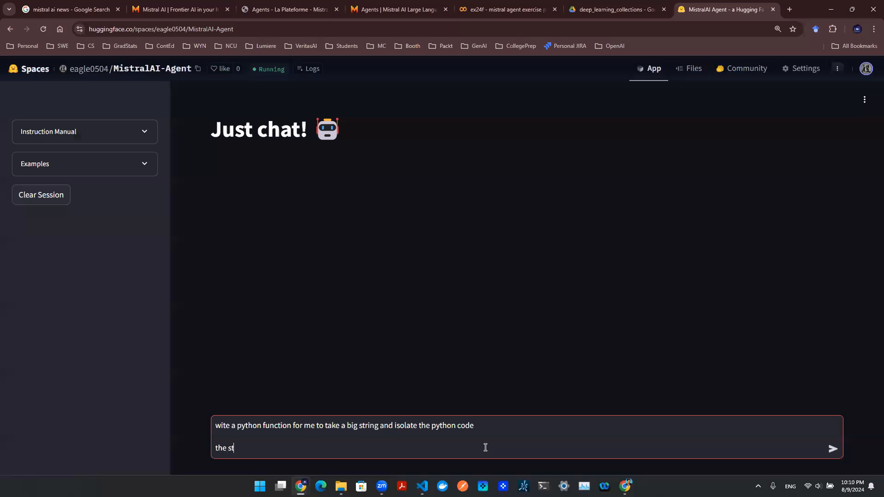
type("ring o")
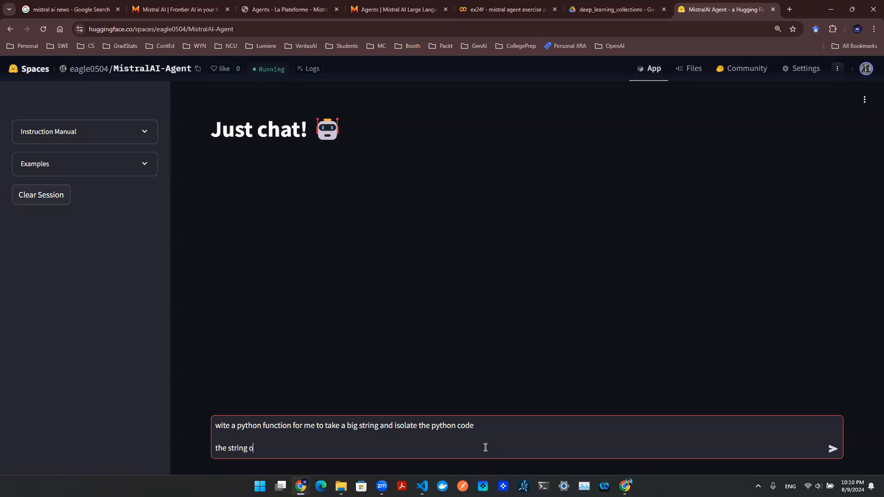
type("r the input")
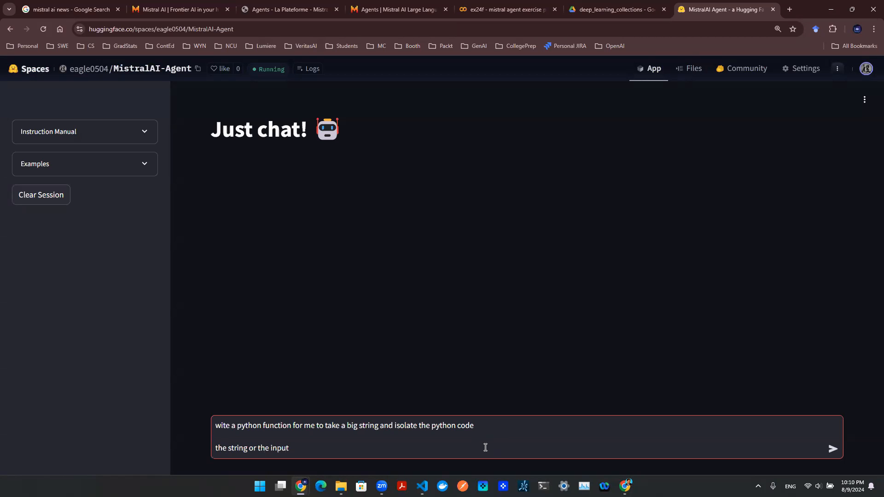
type("argument may lo")
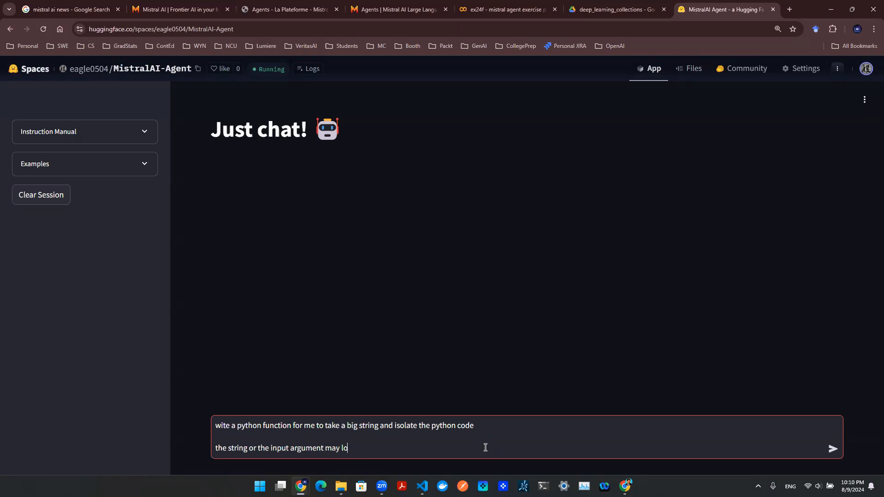
type("ok like the following")
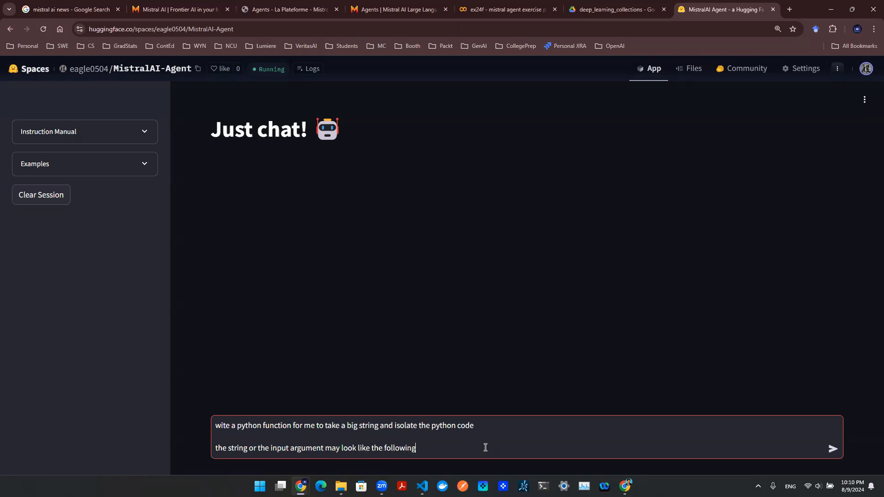
key("enter")
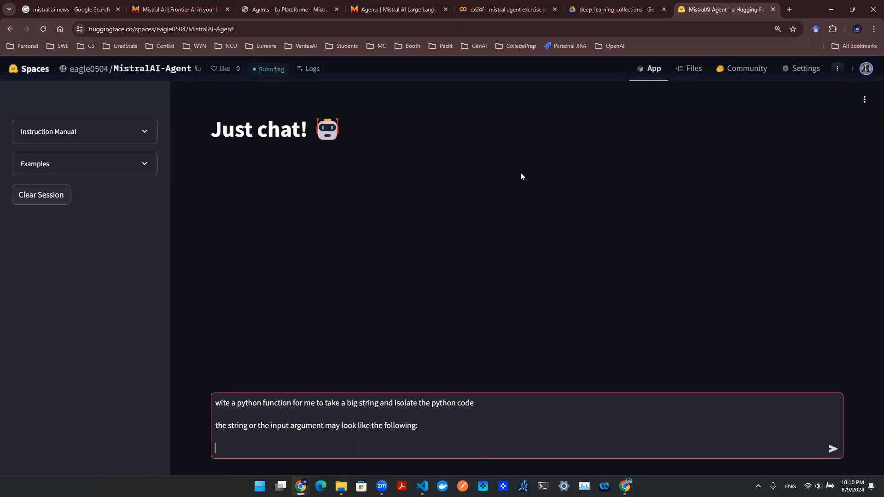
- Copy the printed hello-world response from Colab into the chat as sample input and send the request
left_click(504, 10)
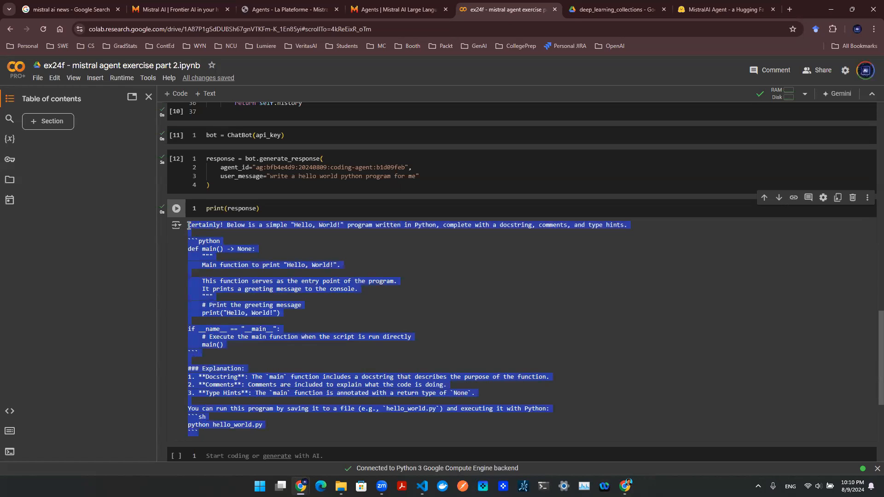
left_click(727, 9)
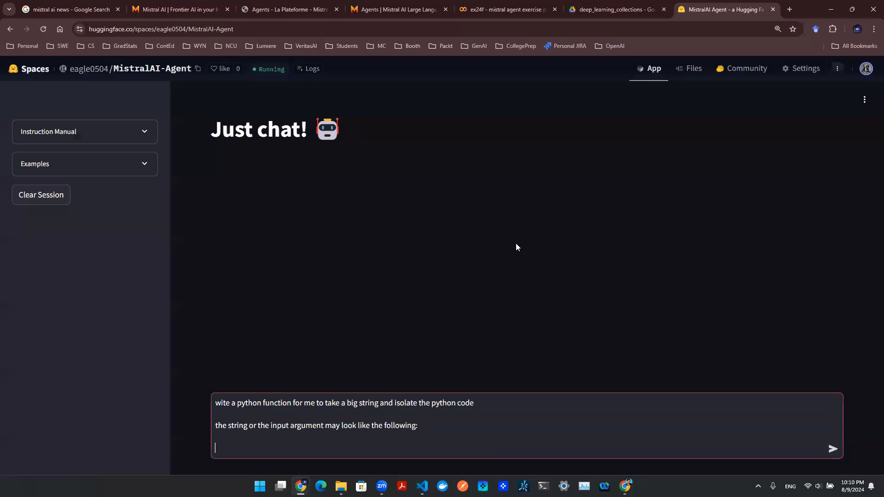
left_click(832, 449)
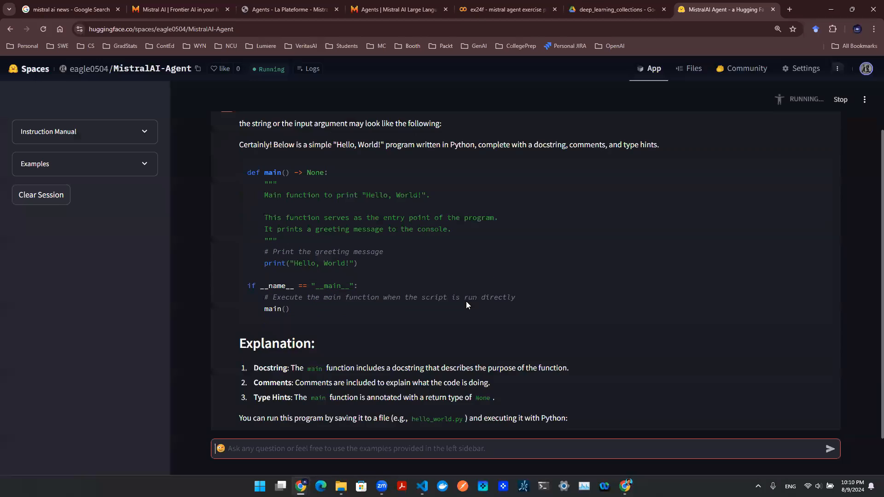
- Review the agent's regex-based isolate_python_code function with its example usage and explanation
scroll("up", 3)
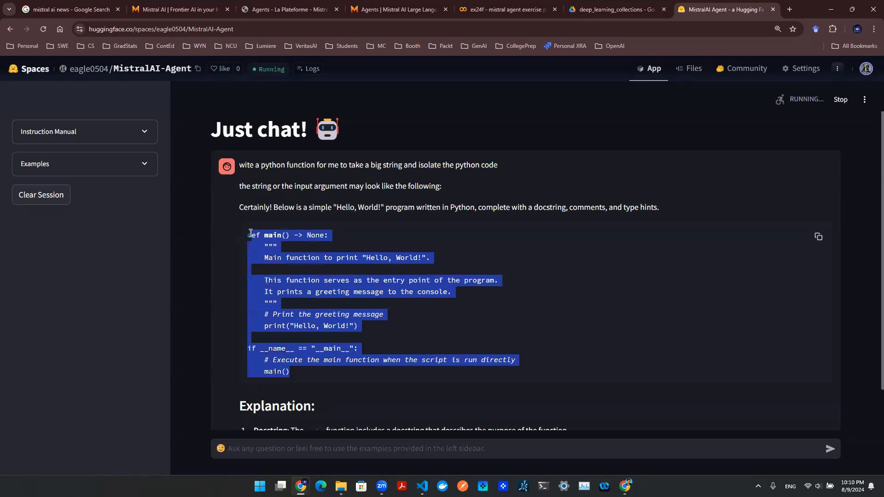
scroll("down", 3)
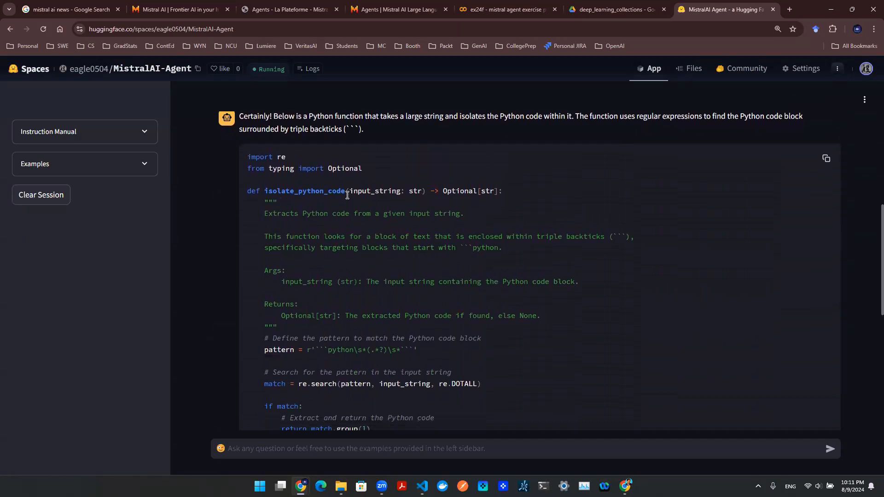
scroll("down", 3)
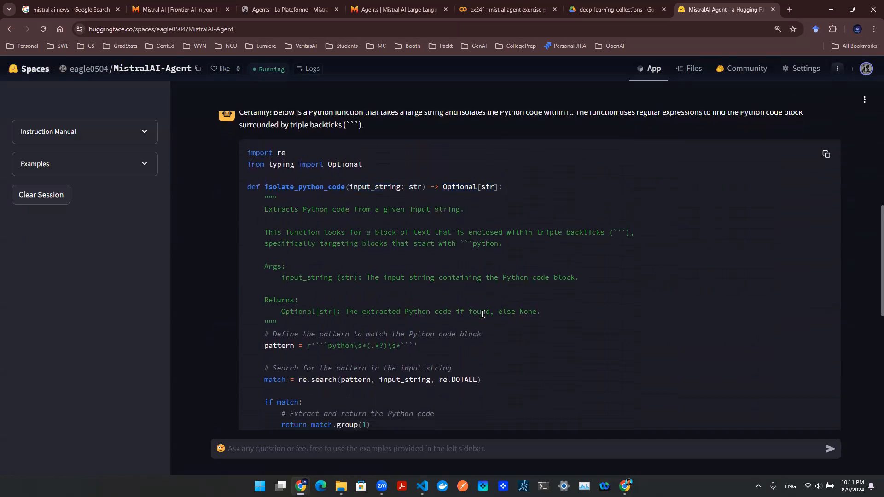
scroll("down", 3)
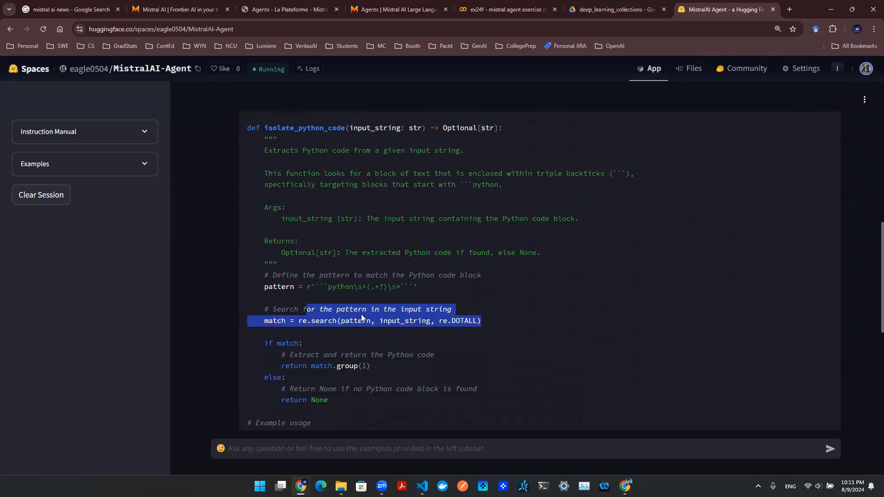
scroll("down", 3)
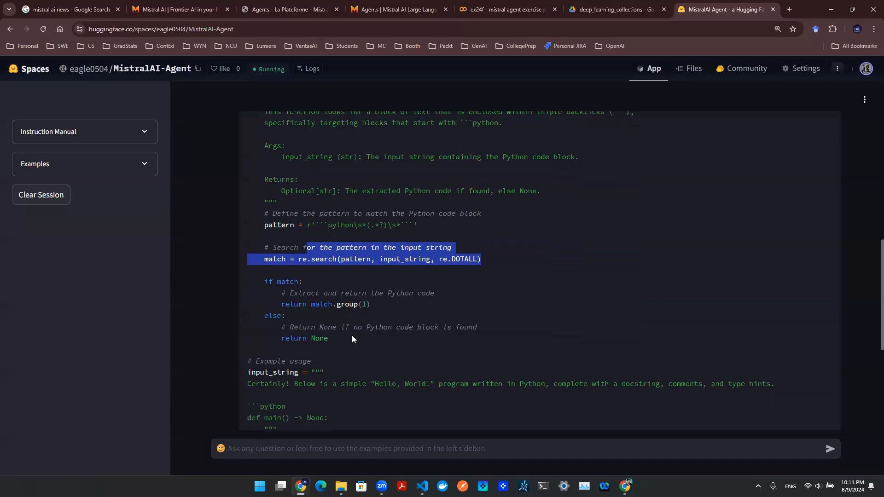
scroll("down", 3)
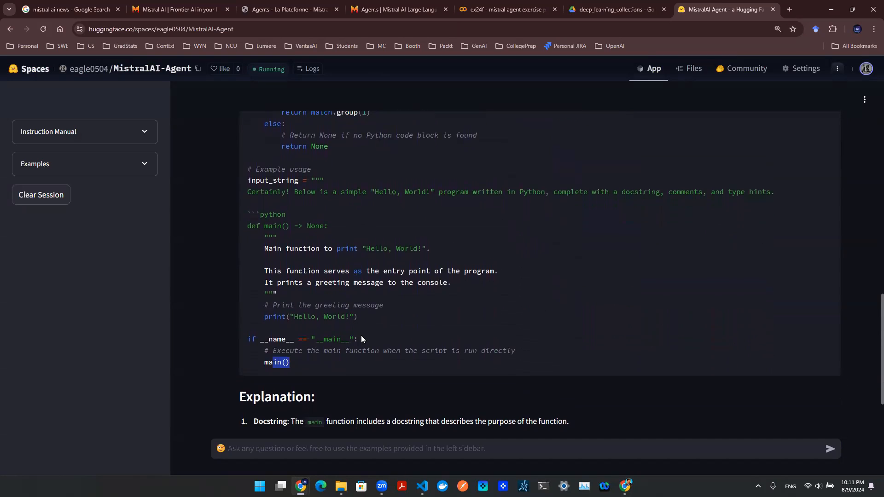
scroll("up", 3)
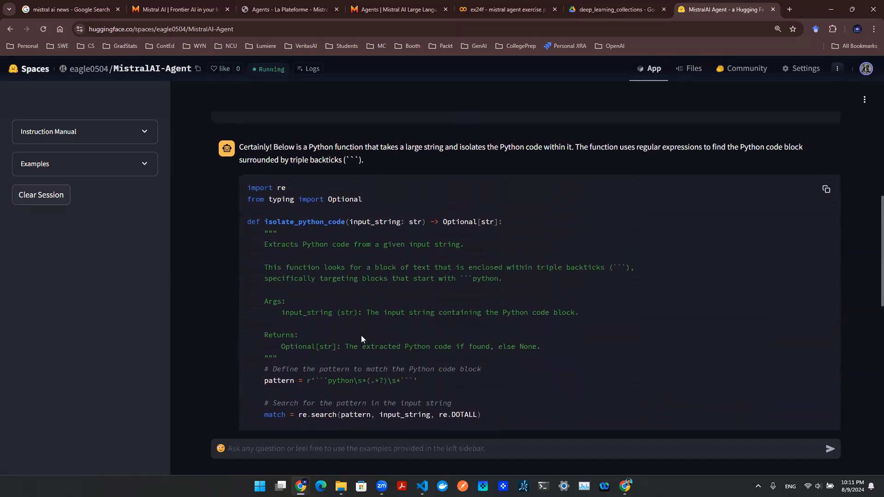
scroll("down", 3)
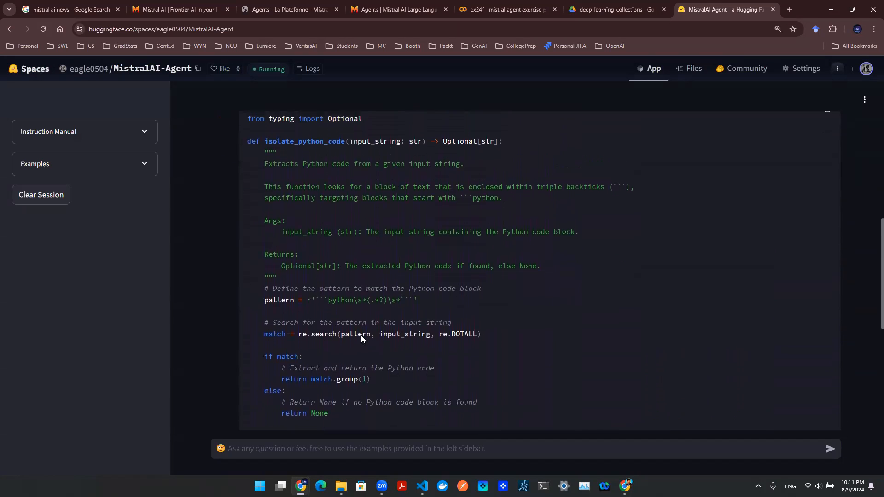
scroll("up", 3)
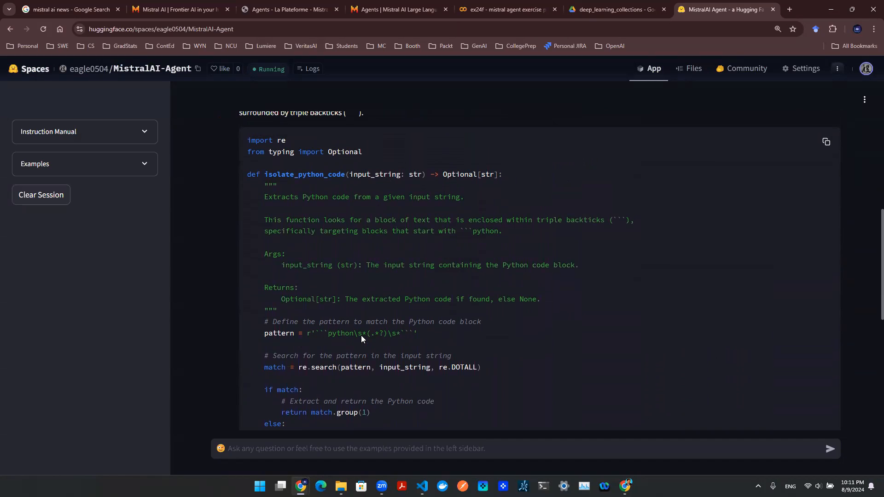
mouse_move(356, 265)
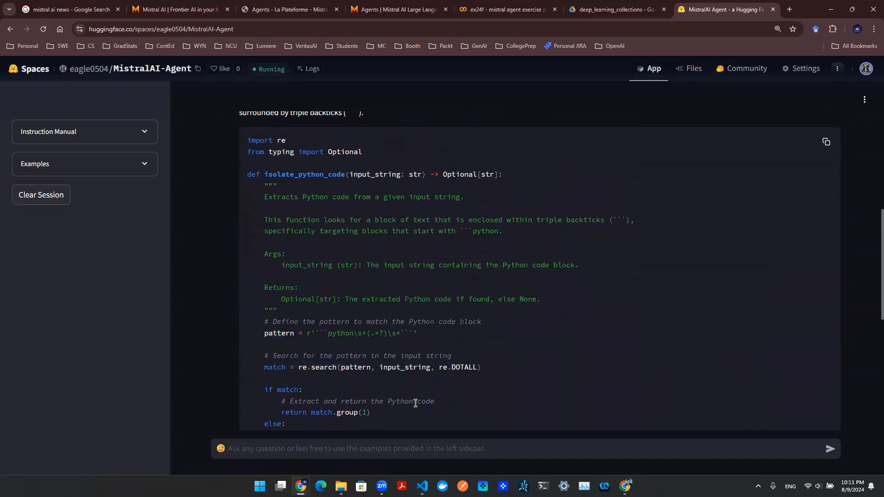
left_click(395, 448)
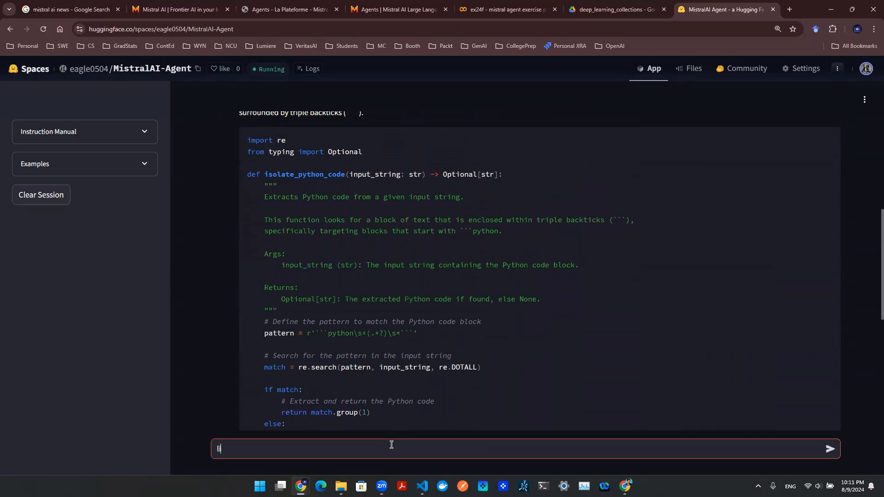
- Send the follow-up 'I like it, but I want the function to save the isolated python ... .py script locally.'
type("I like it")
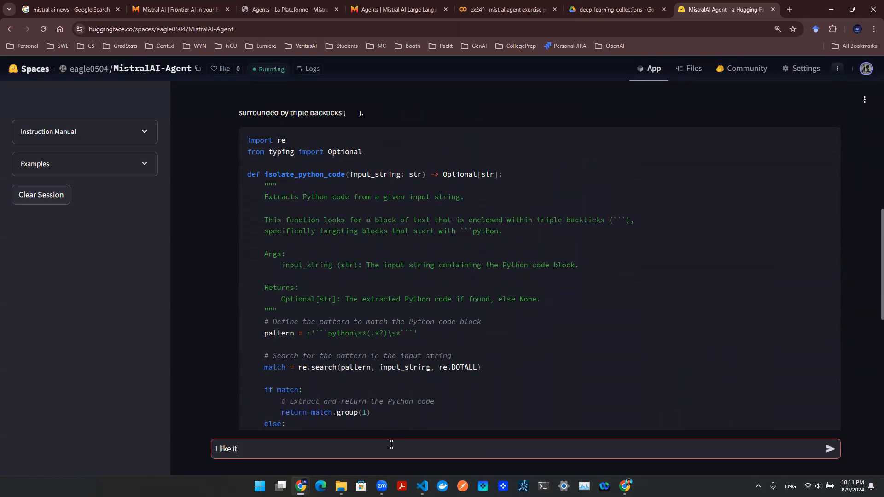
type(", but I want")
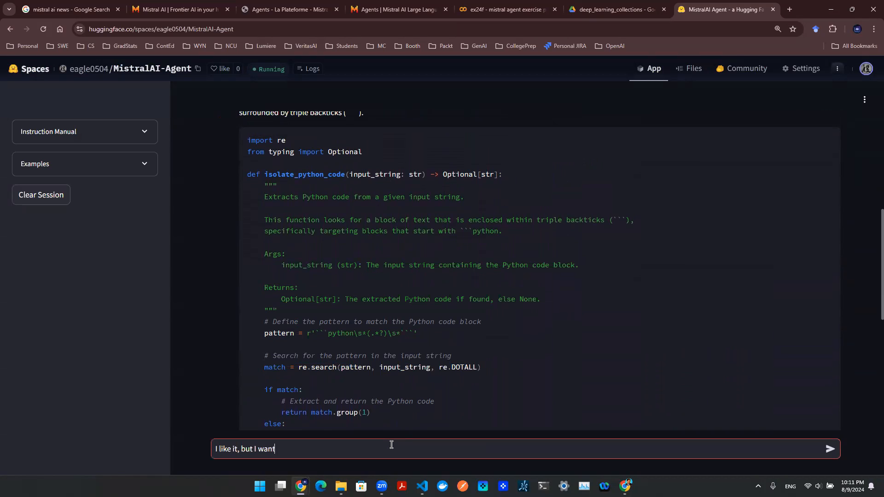
type("the func")
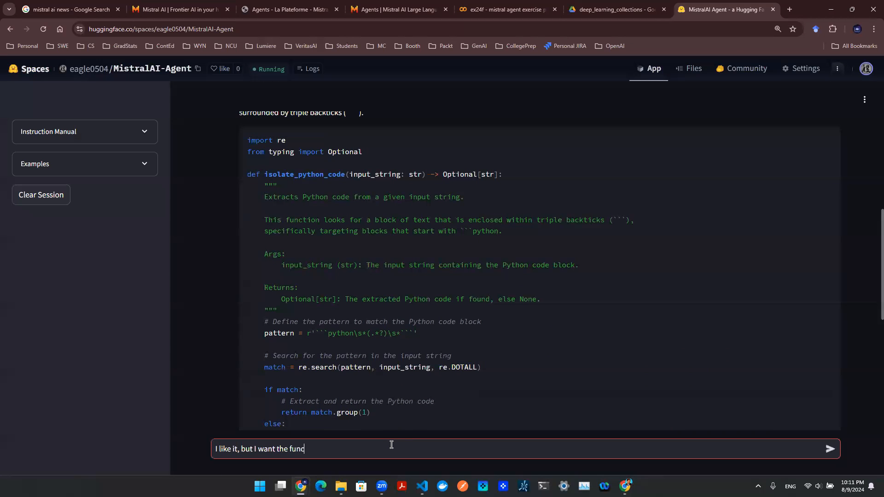
type("tion to")
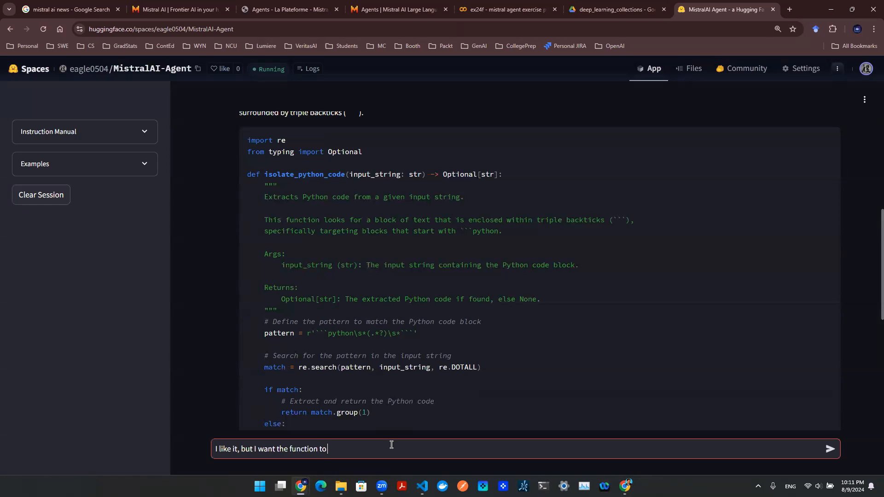
type("save the")
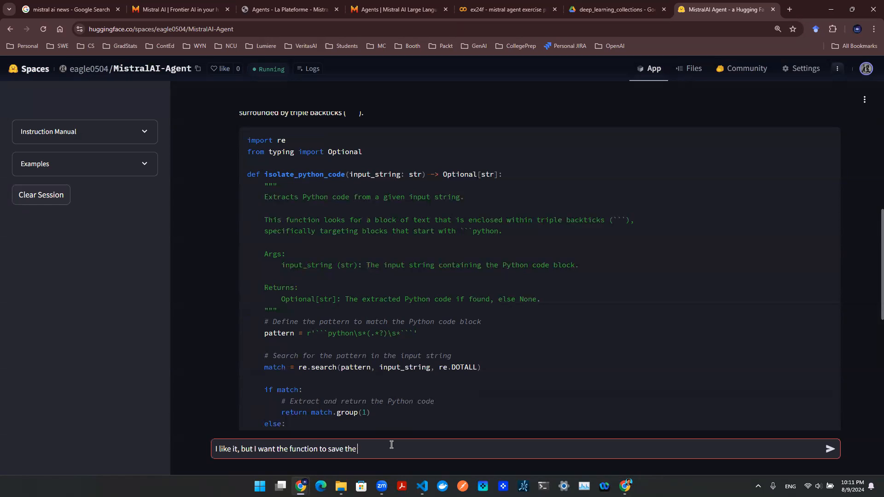
type("isolated python code in a lpy")
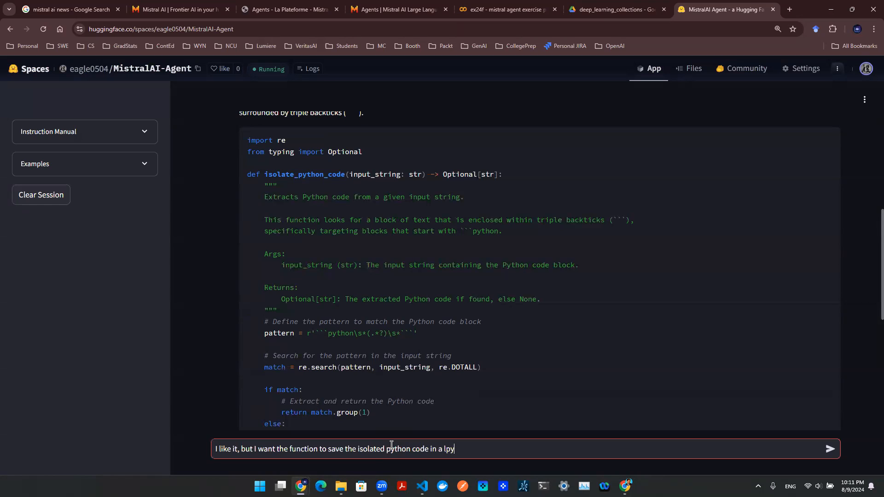
type(".py s")
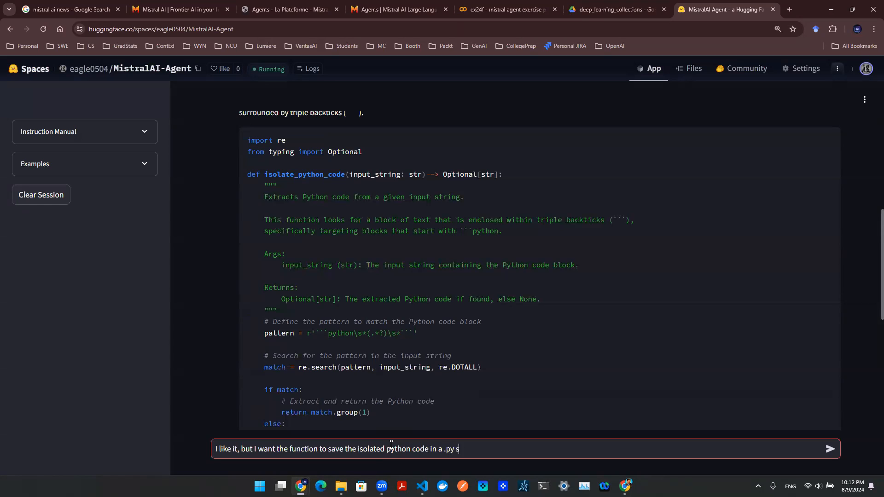
type("cript locally.")
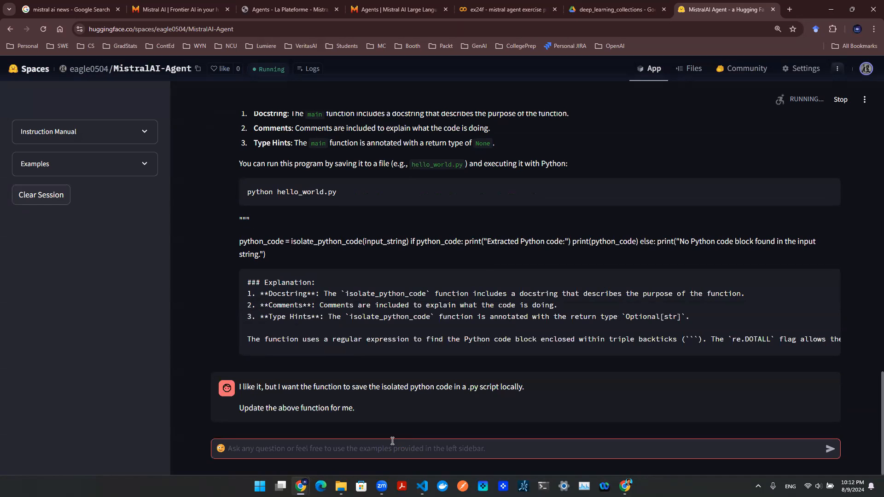
- Review the agent's updated isolate_and_save_python_code reply that writes extracted code to a file path
scroll("up", 3)
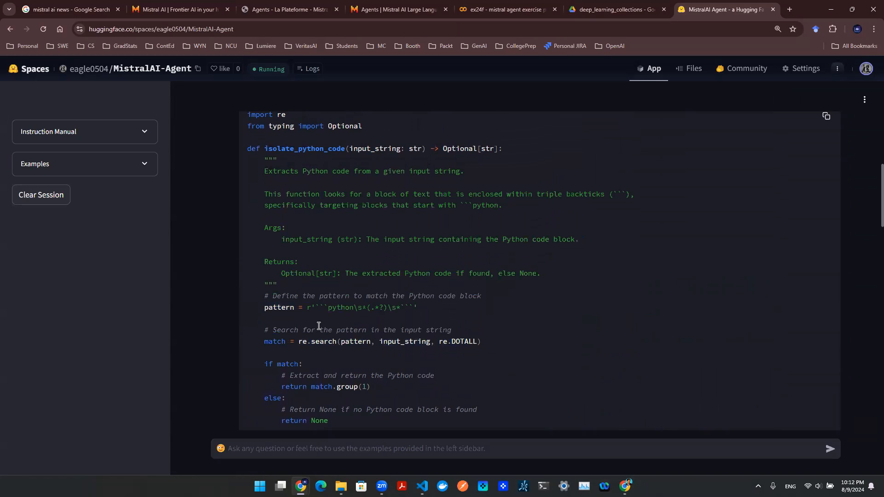
mouse_move(335, 373)
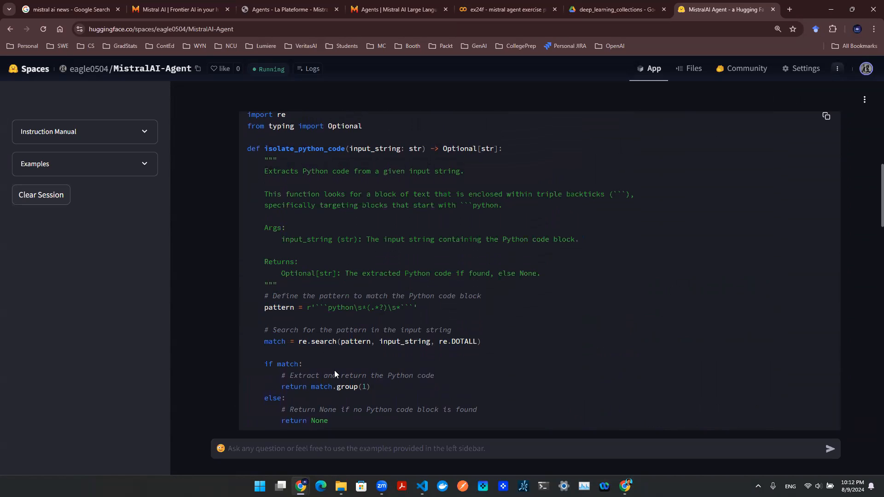
scroll("down", 3)
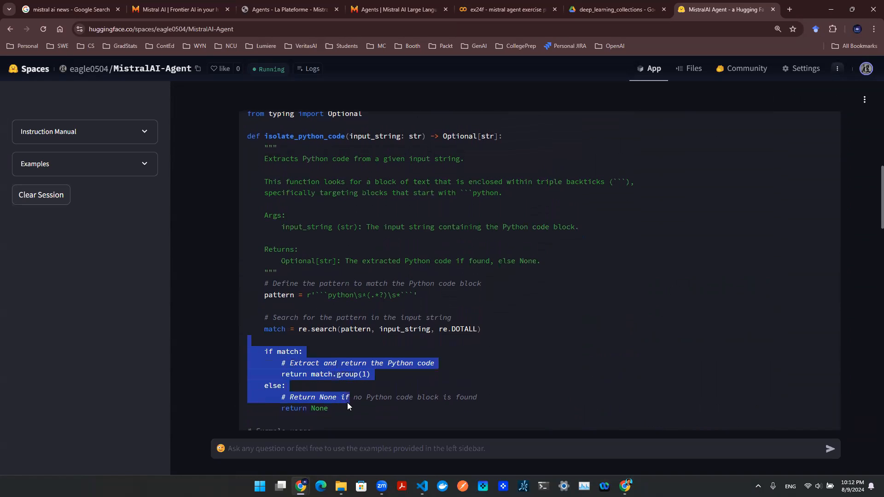
left_click(367, 414)
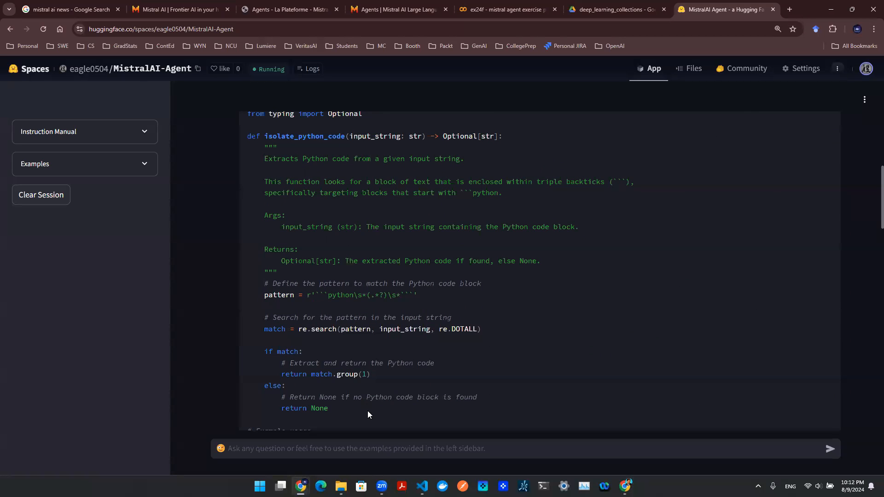
scroll("down", 3)
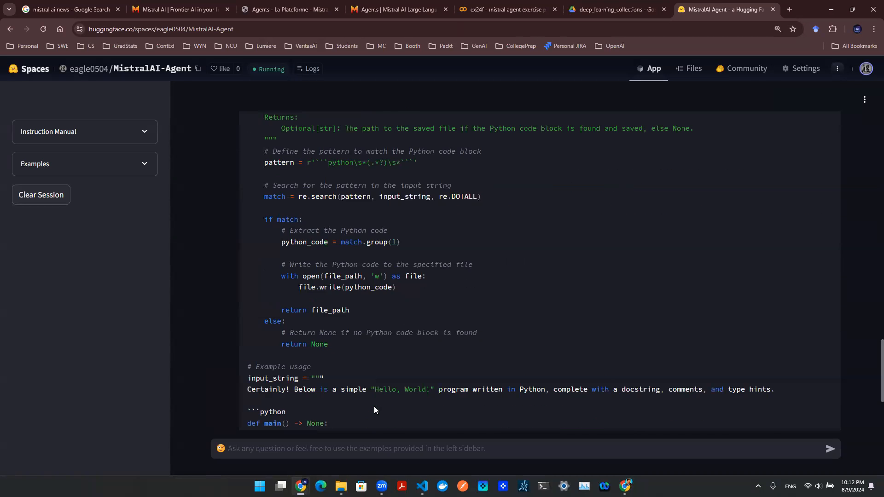
scroll("up", 3)
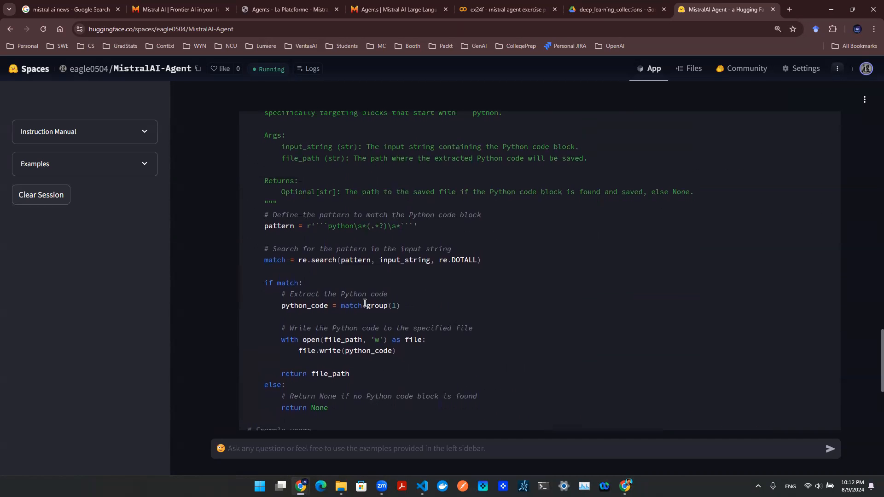
scroll("up", 3)
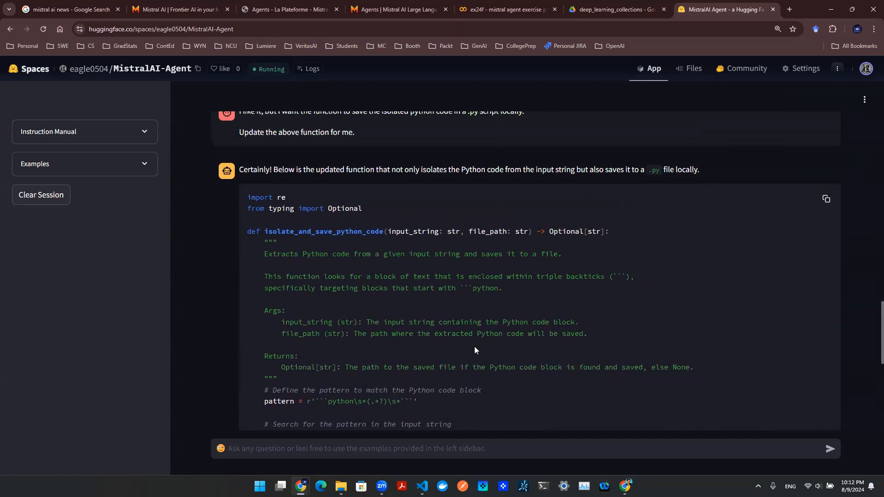
scroll("up", 3)
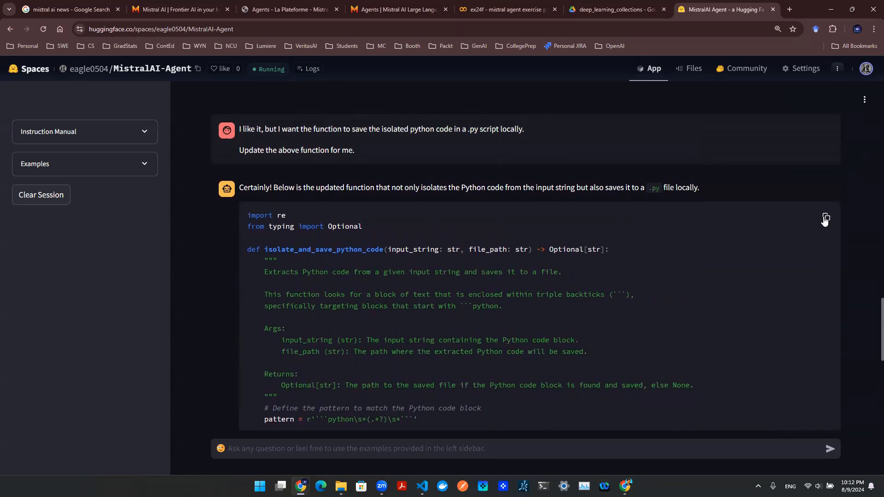
- Paste isolate_and_save_python_code into a Colab cell without its example usage and call it with response and 'hello_world.py'
left_click(502, 9)
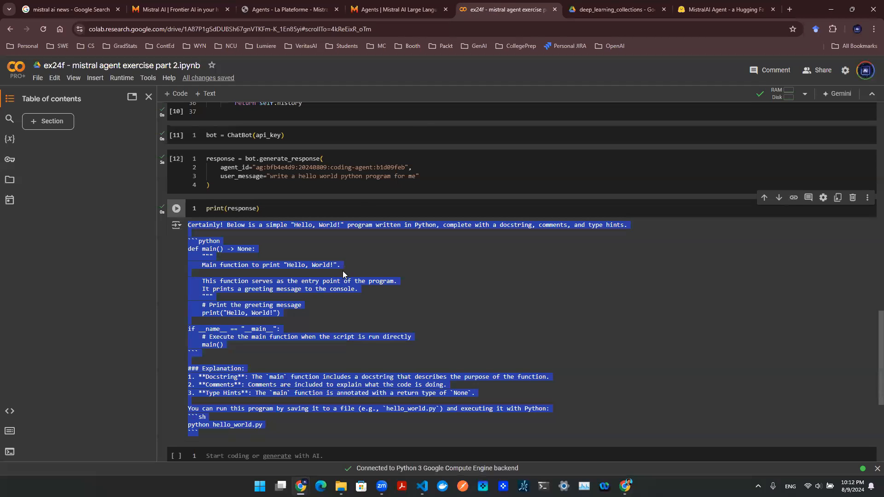
scroll("down", 3)
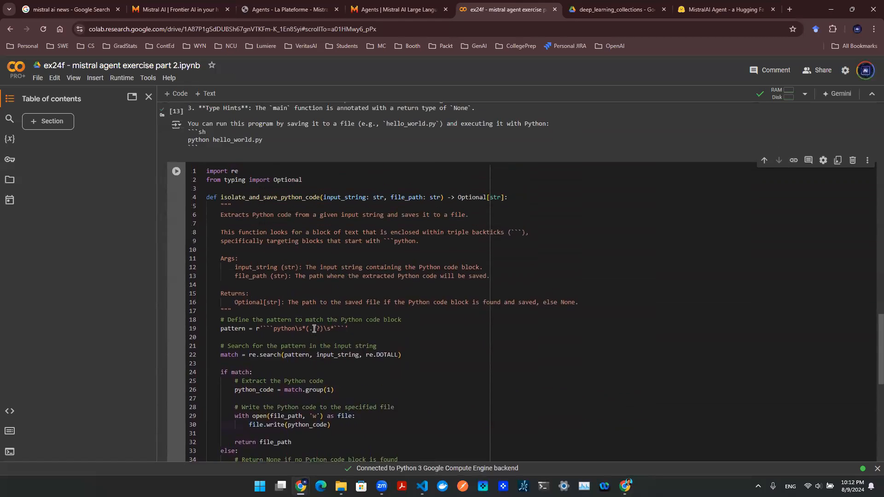
scroll("down", 3)
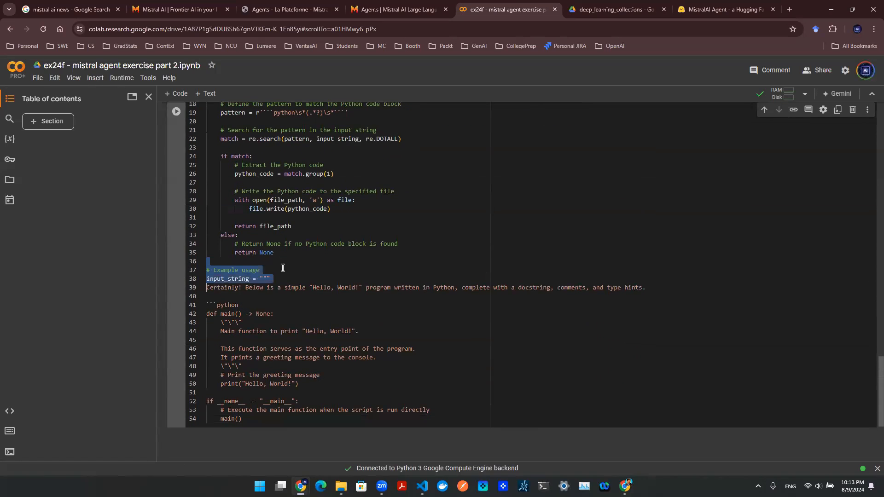
key("Delete")
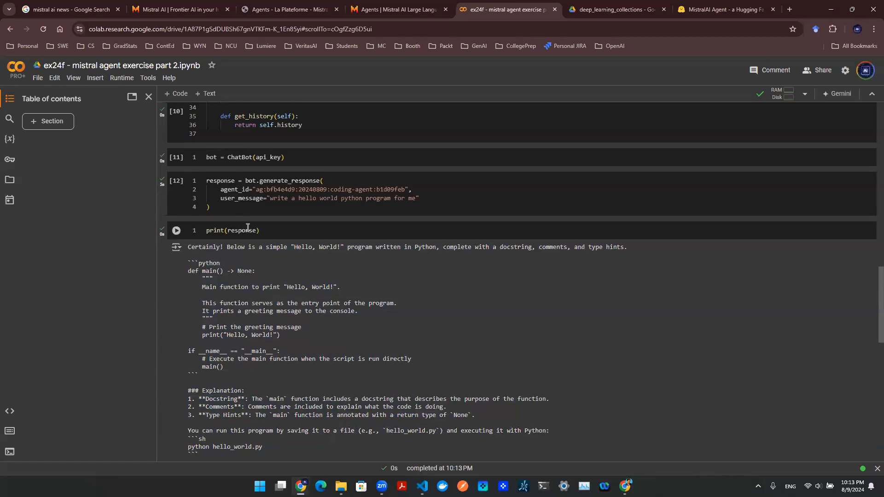
double_click(242, 231)
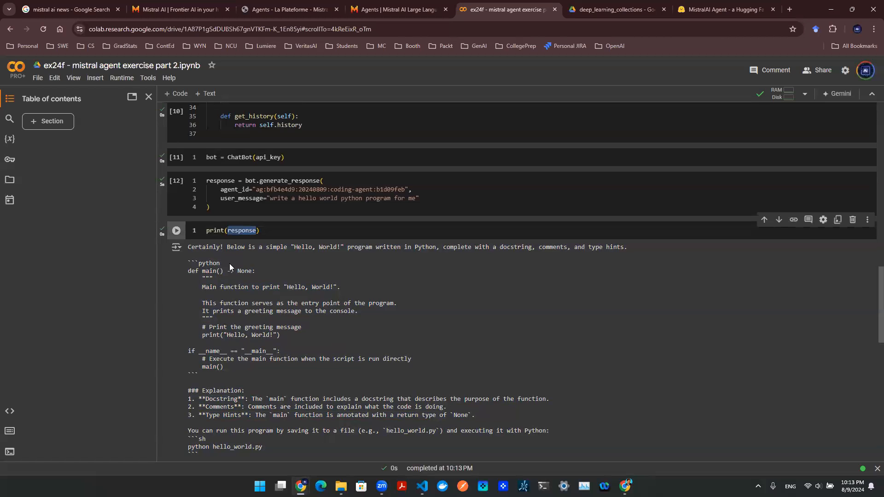
scroll("down", 3)
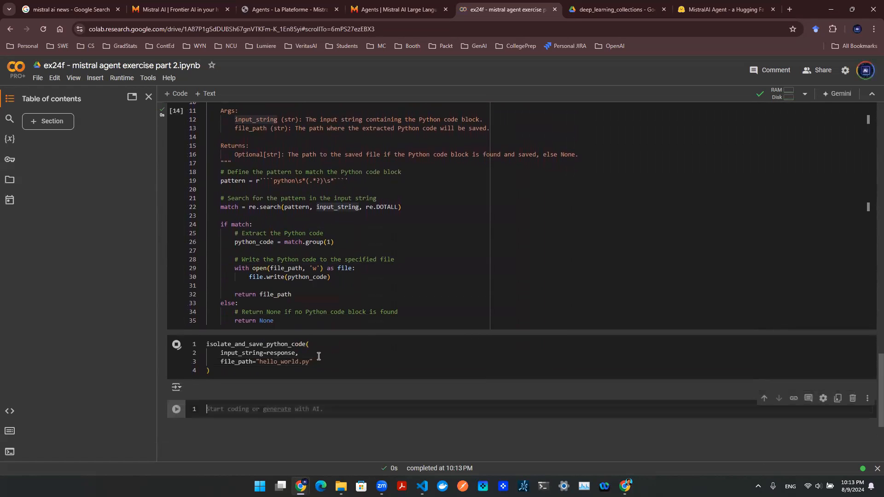
- Show the session files with hello_world.py, then change file_path to 'hello_world_2.py' and rerun
left_click(176, 343)
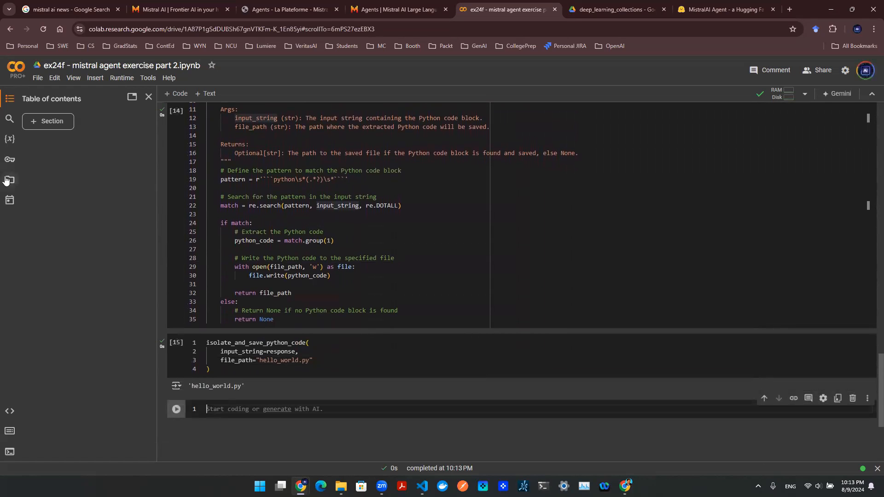
left_click(10, 179)
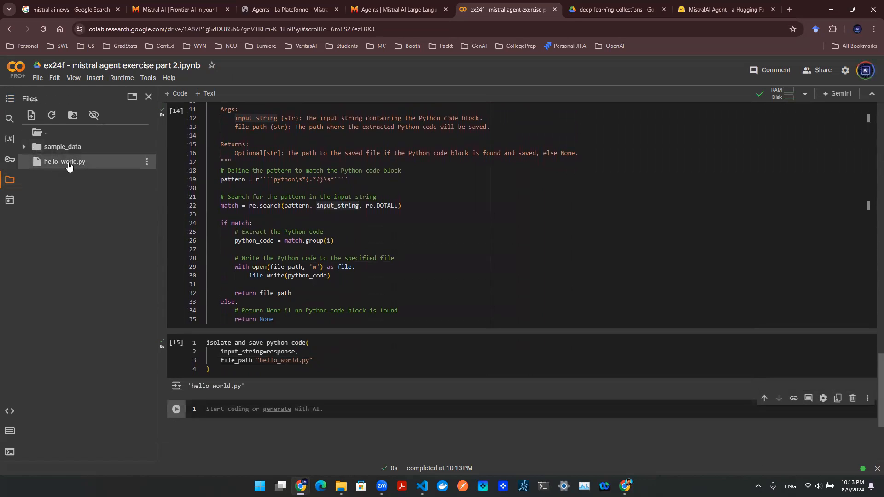
mouse_move(83, 239)
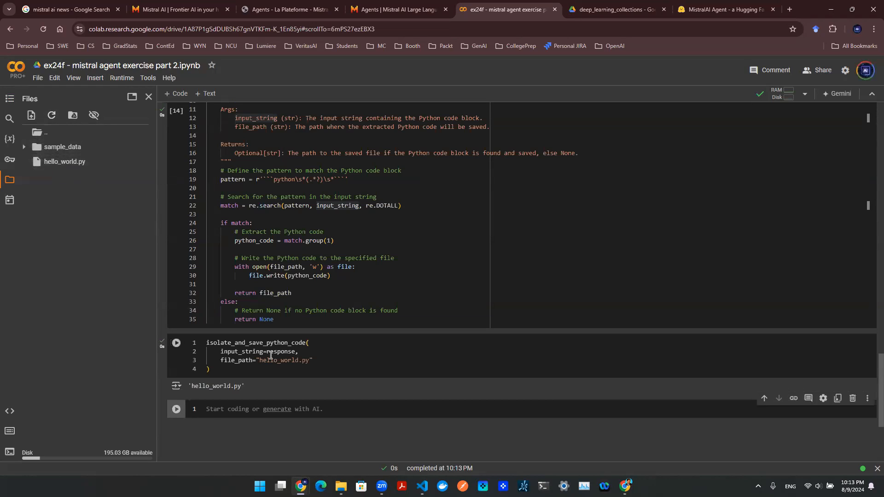
left_click(337, 378)
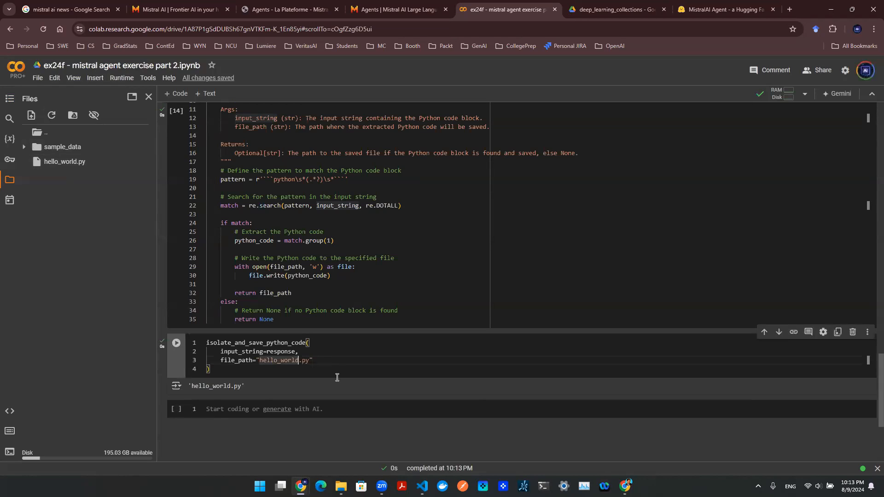
type("_2")
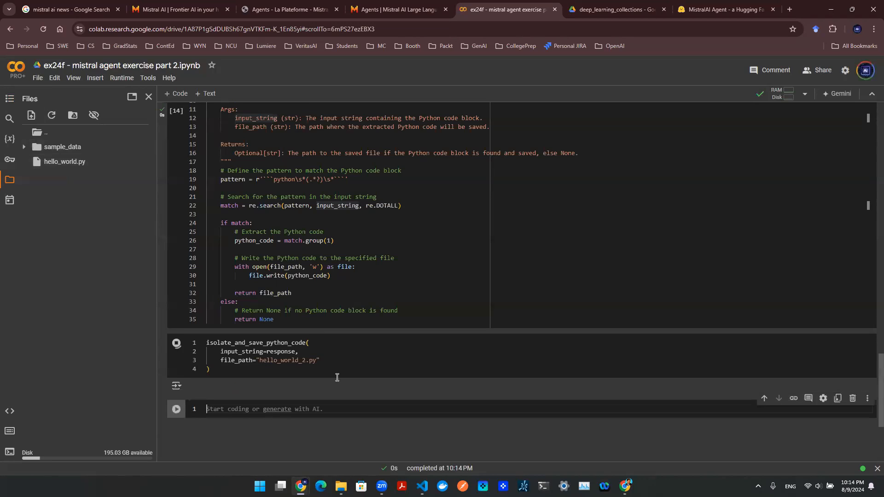
- Refresh the Files panel and view hello_world_2.py's extracted hello-world main function
left_click(176, 343)
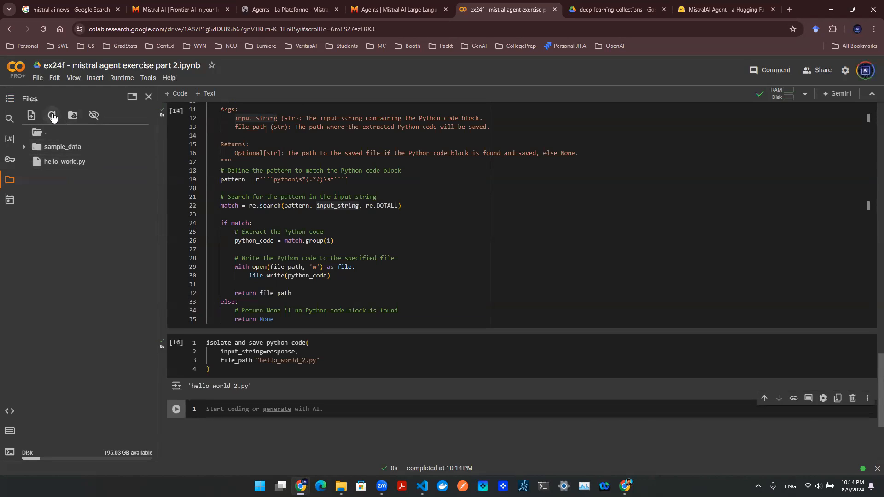
left_click(50, 115)
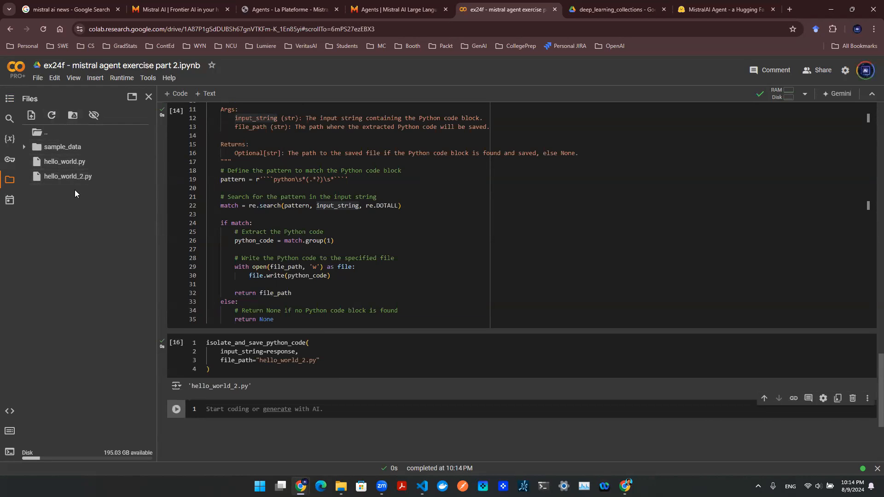
mouse_move(67, 176)
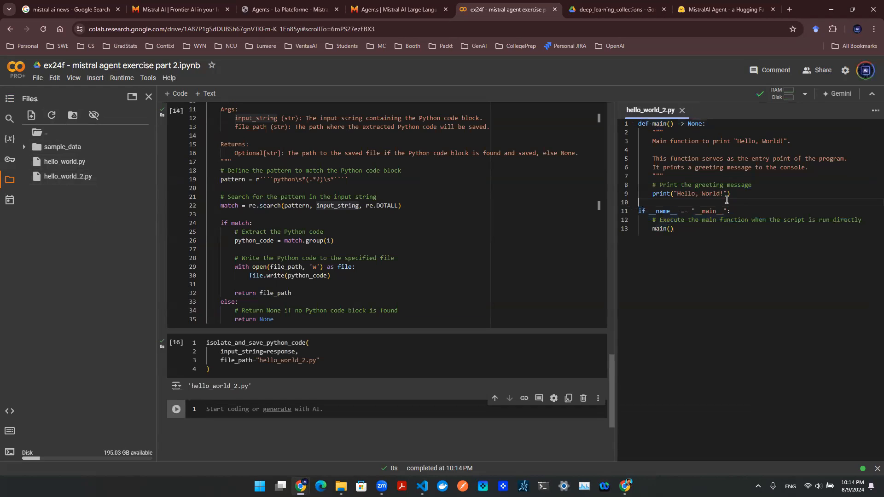
mouse_move(504, 235)
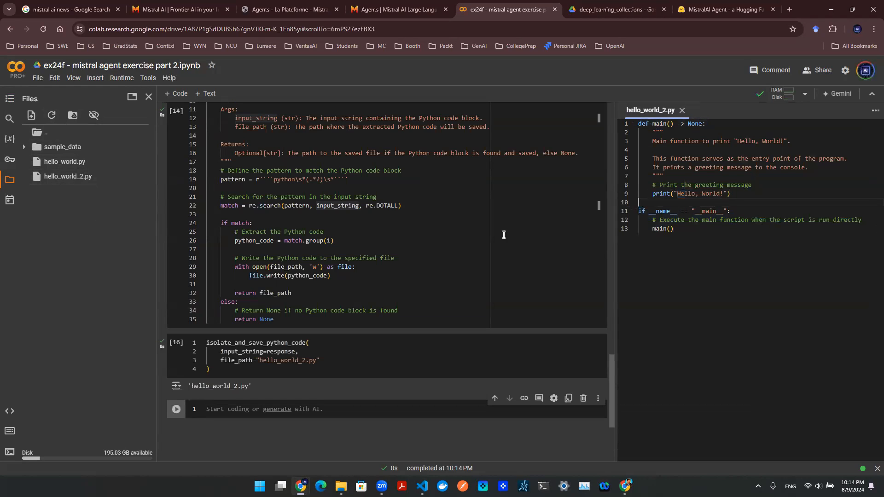
scroll("up", 3)
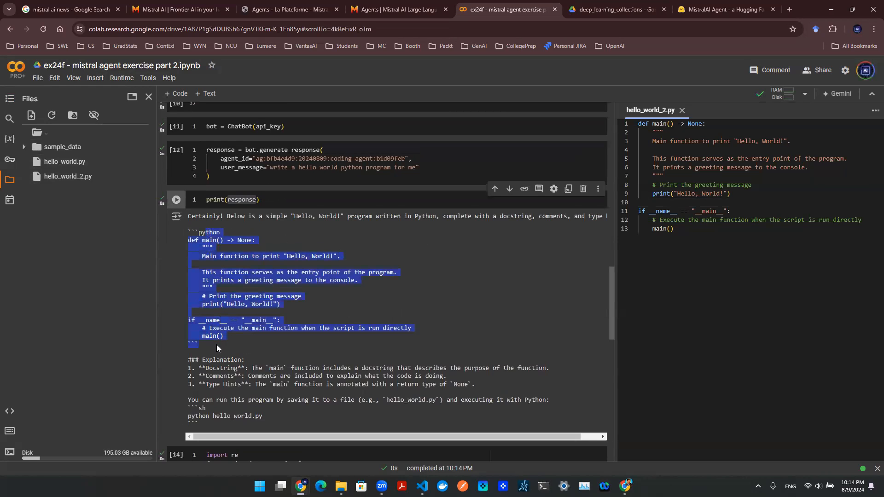
left_click(294, 175)
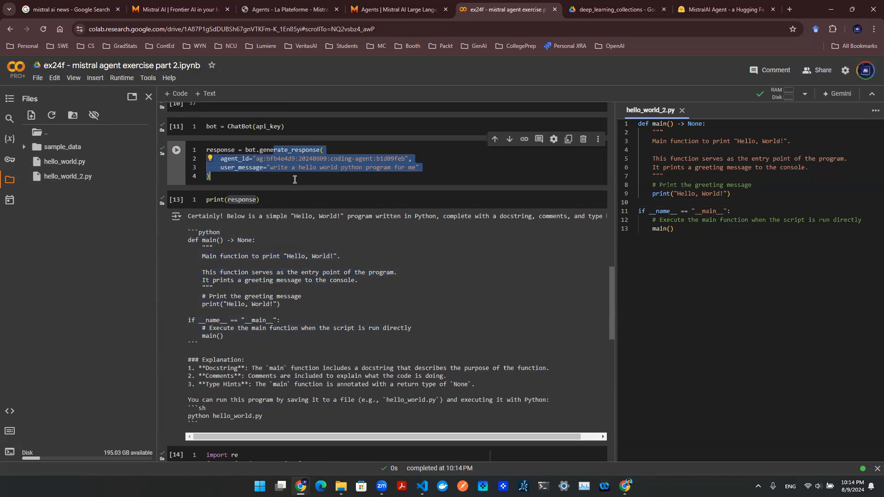
key("ctrl+s")
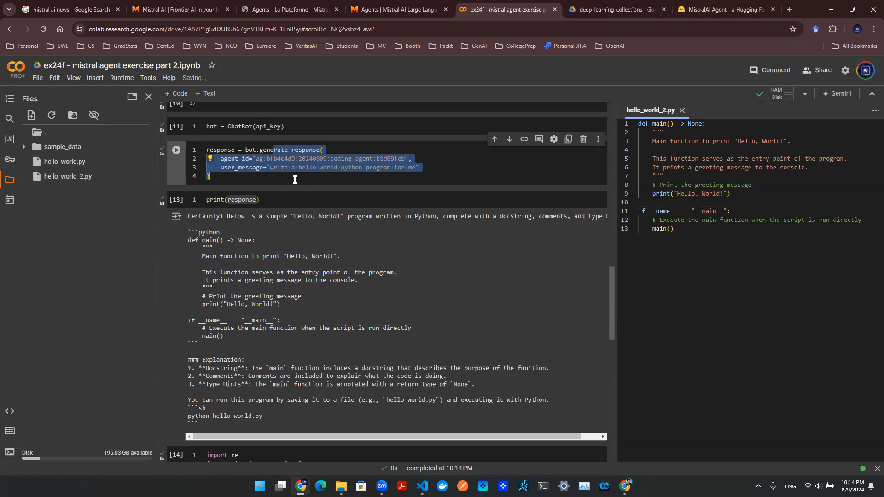